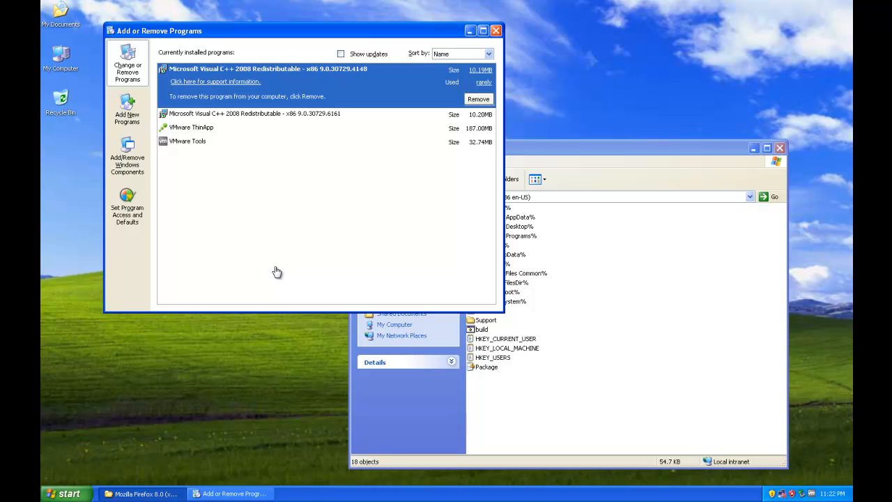
mouse_move(282, 270)
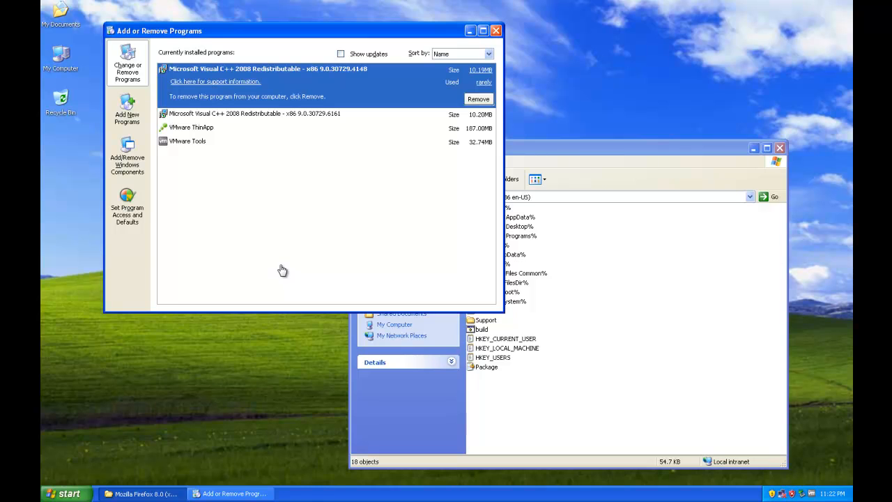
mouse_move(315, 242)
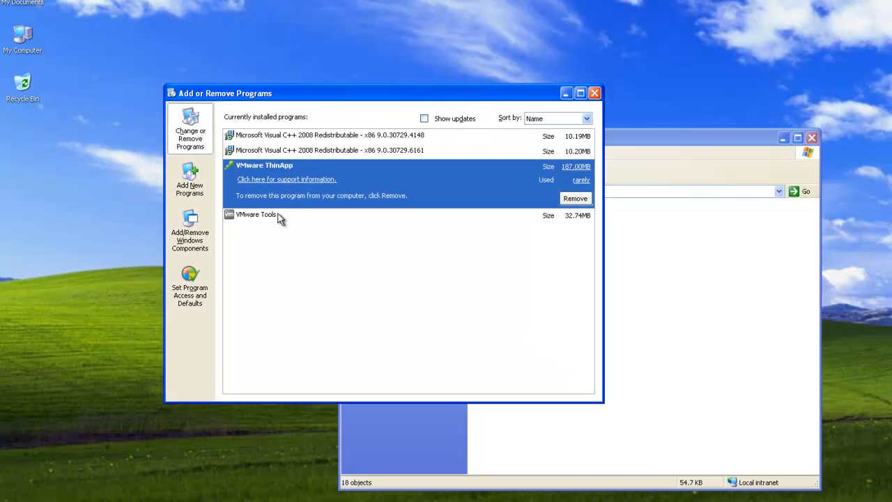
- Check the details of the VMware Tools and Visual C++ entries, then dismiss the Start menu
left_click(259, 215)
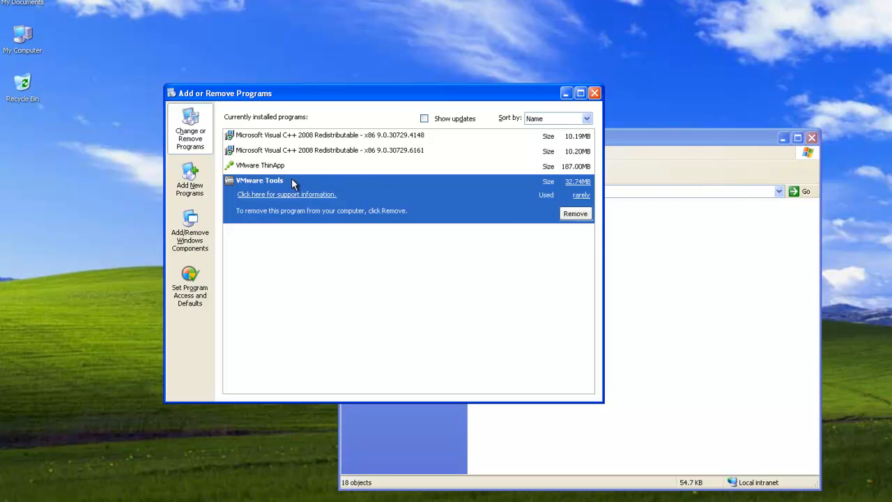
left_click(328, 134)
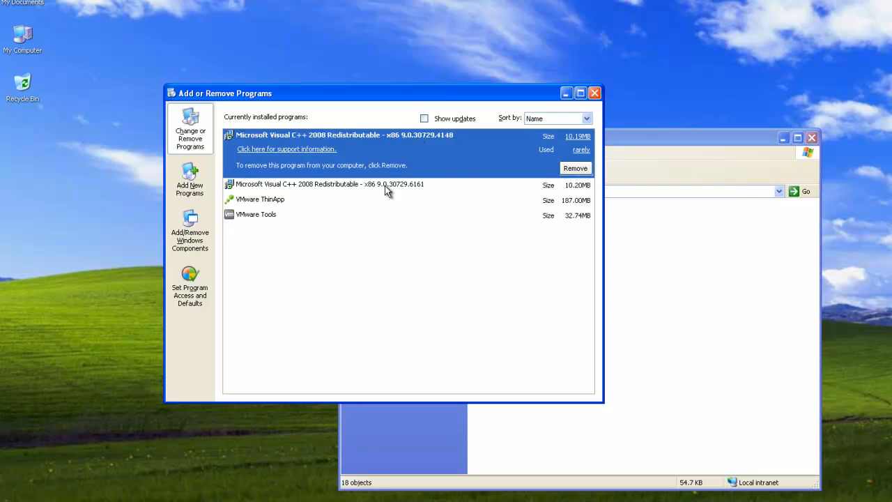
left_click(341, 184)
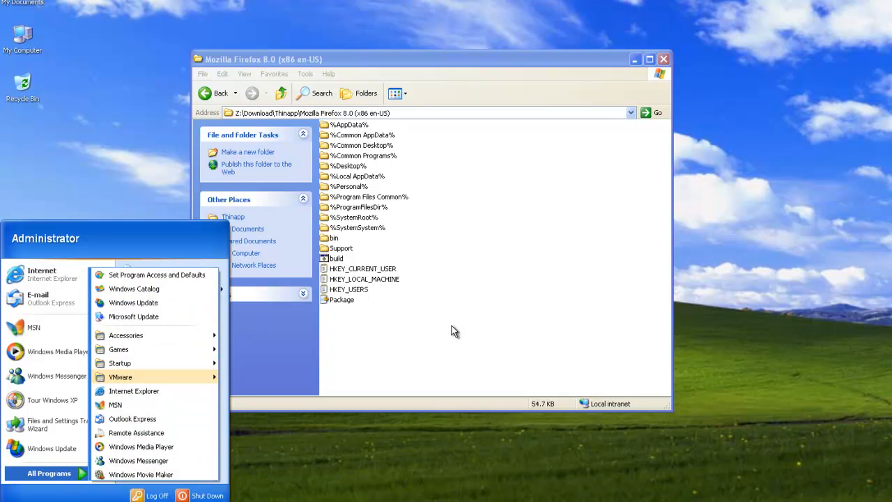
left_click(446, 327)
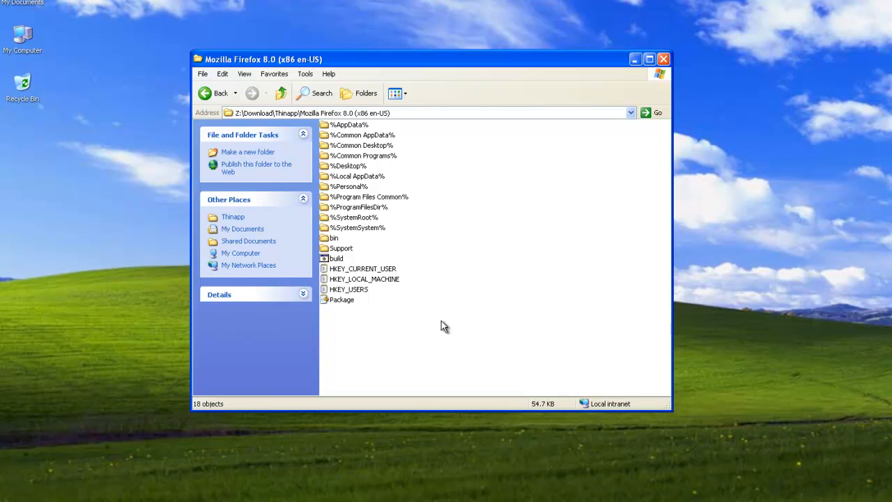
mouse_move(343, 300)
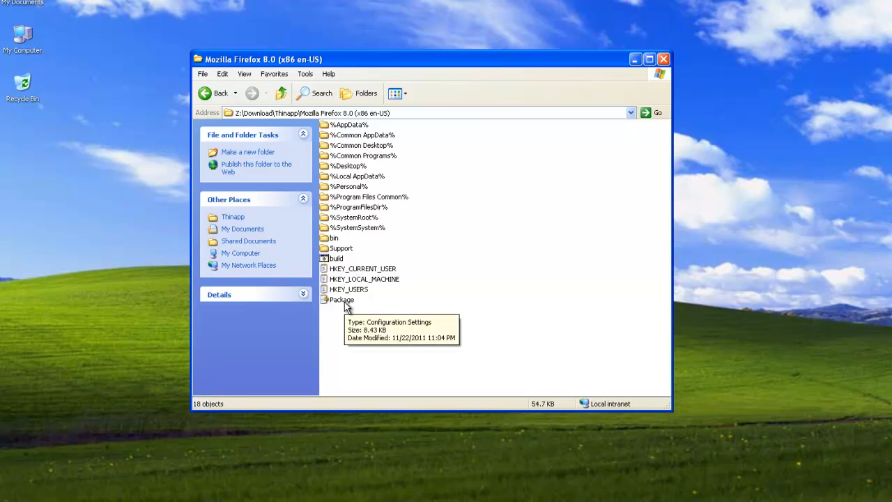
mouse_move(348, 314)
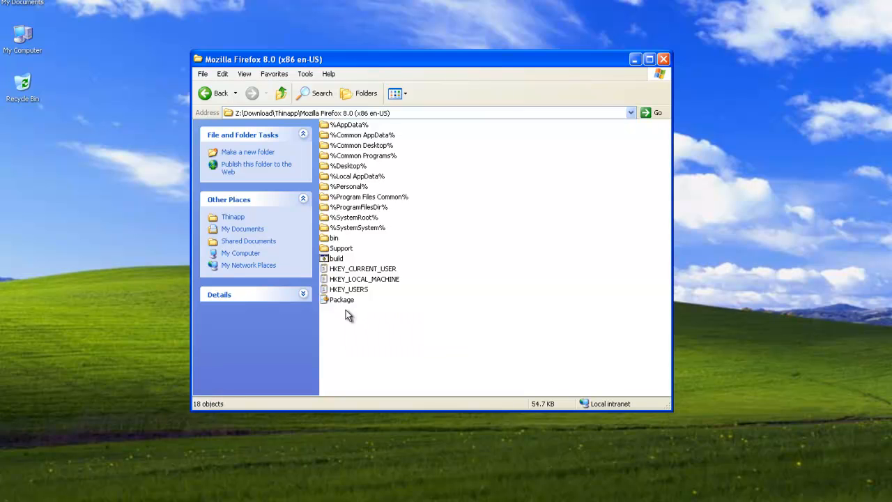
mouse_move(343, 299)
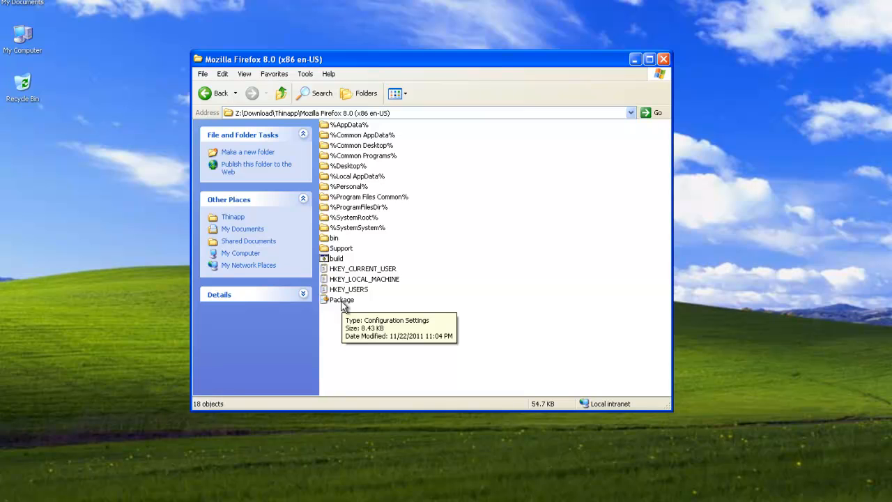
mouse_move(359, 315)
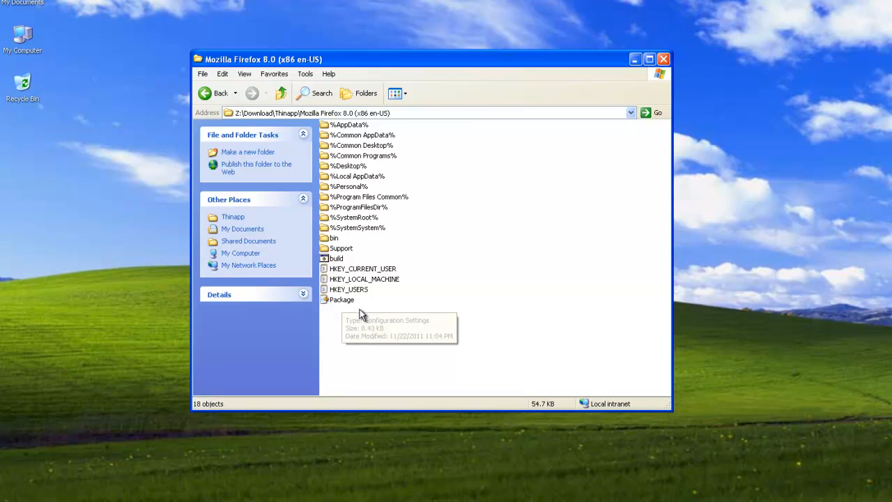
mouse_move(343, 312)
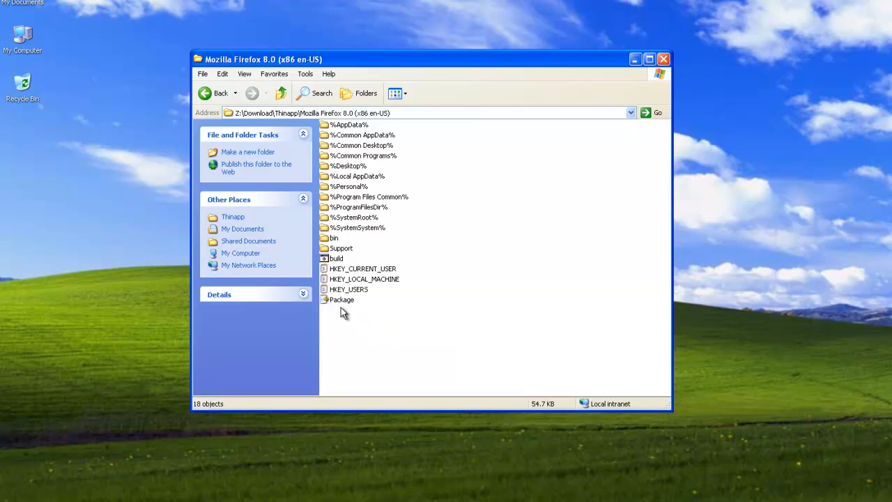
- Open Package.ini in Notepad and scroll through its compression, isolation and MSI options
double_click(343, 298)
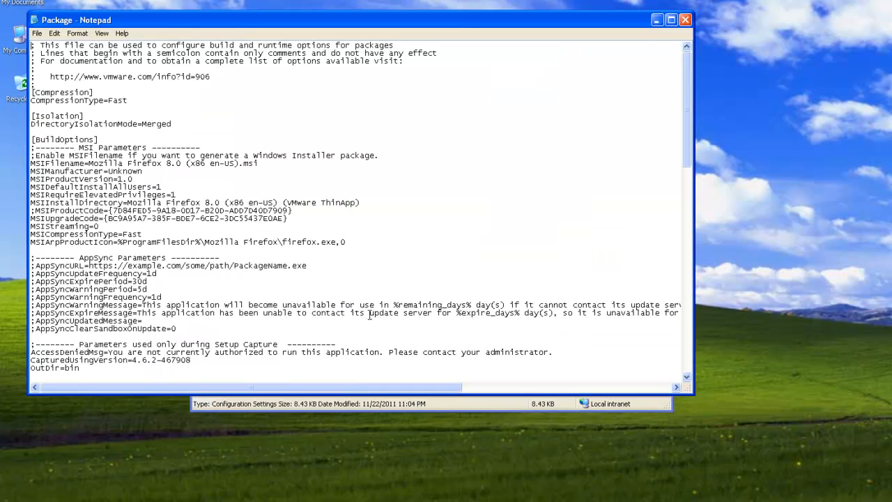
scroll("down", 3)
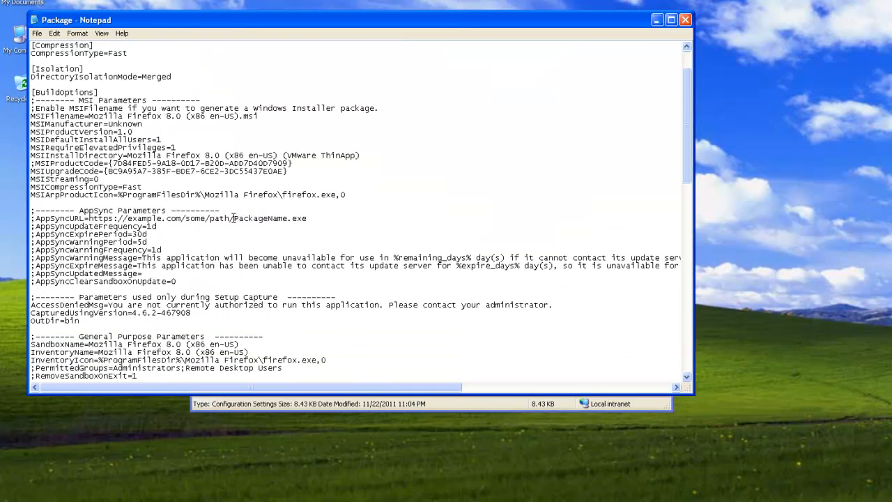
scroll("down", 3)
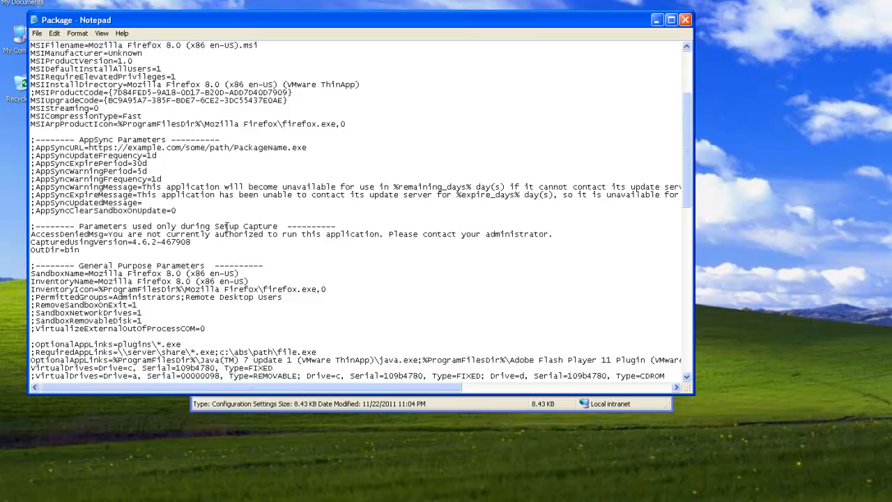
scroll("down", 3)
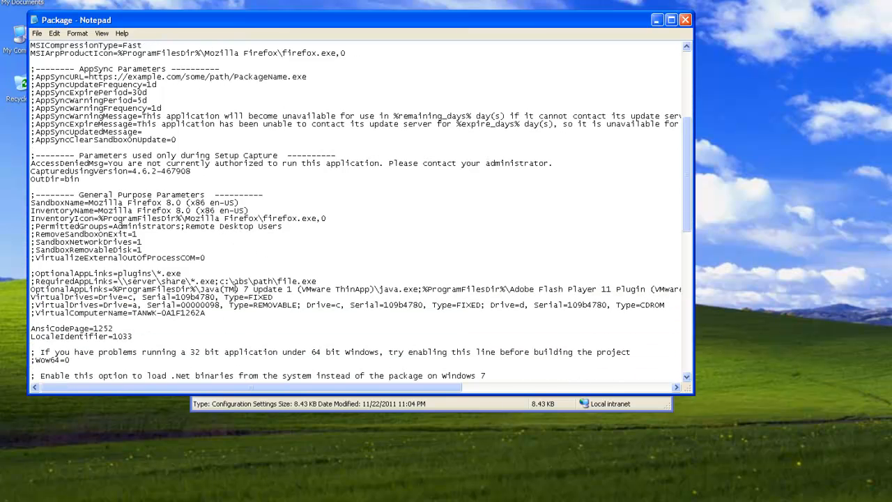
scroll("down", 3)
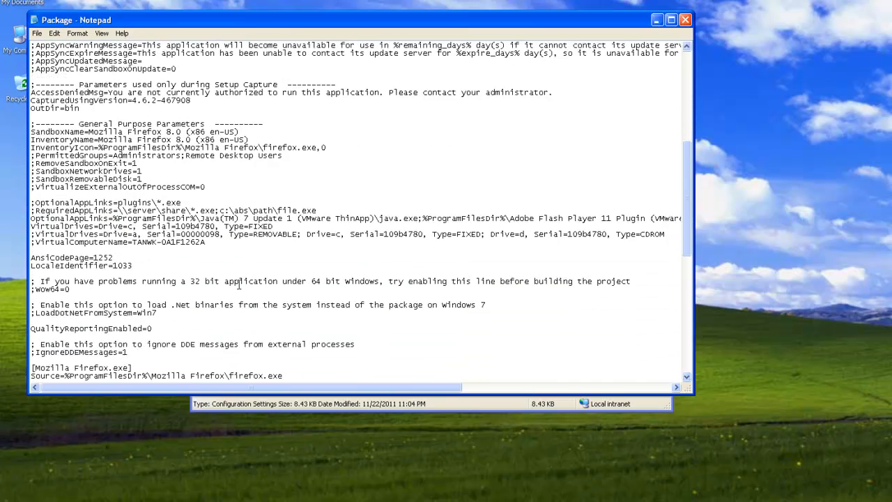
scroll("down", 3)
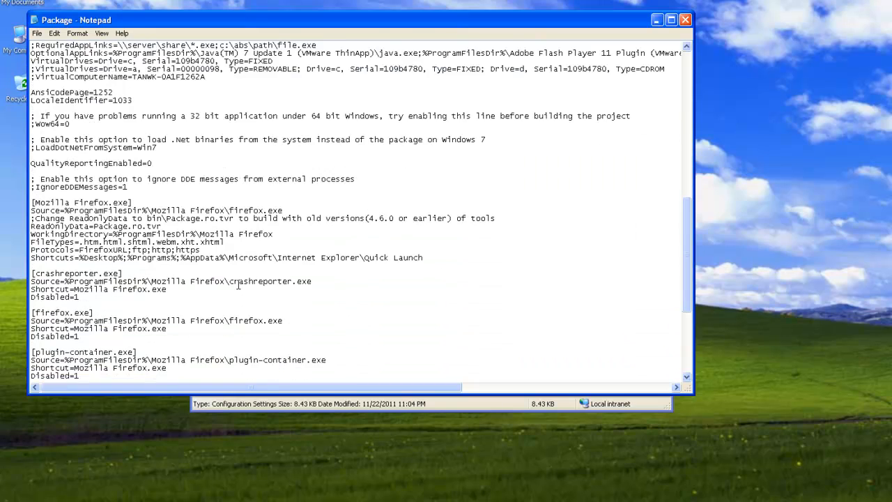
scroll("up", 3)
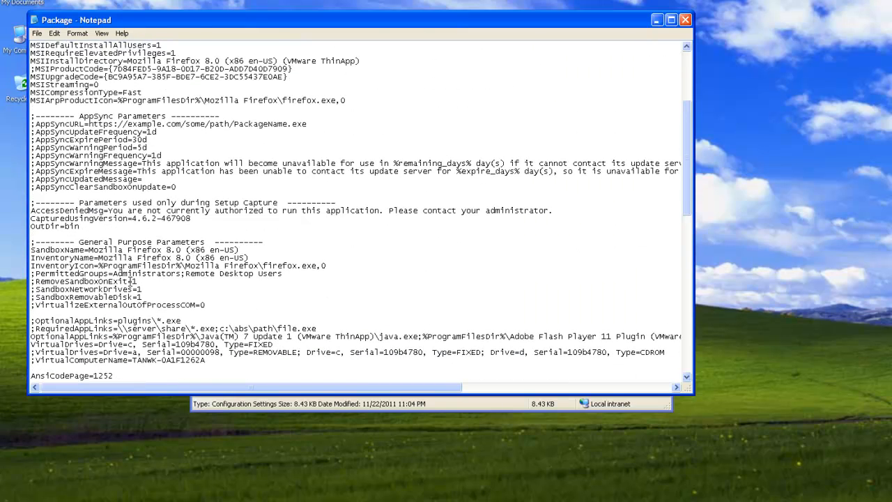
scroll("up", 3)
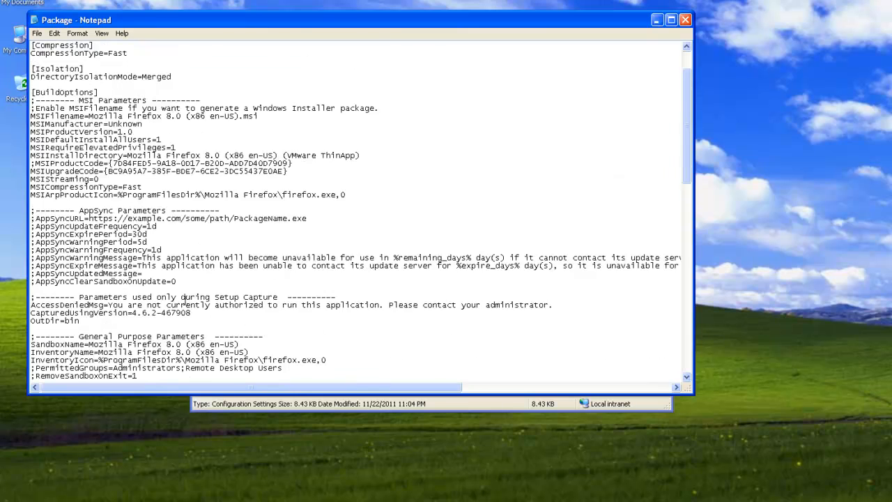
scroll("up", 3)
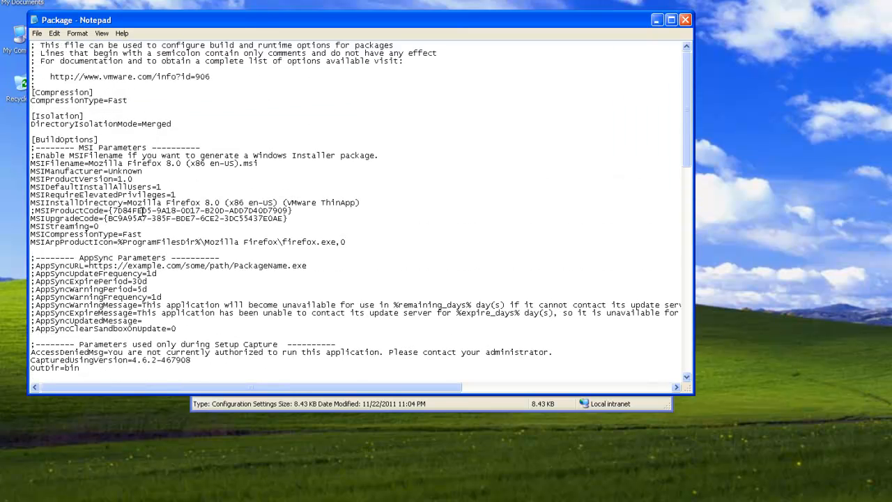
mouse_move(100, 285)
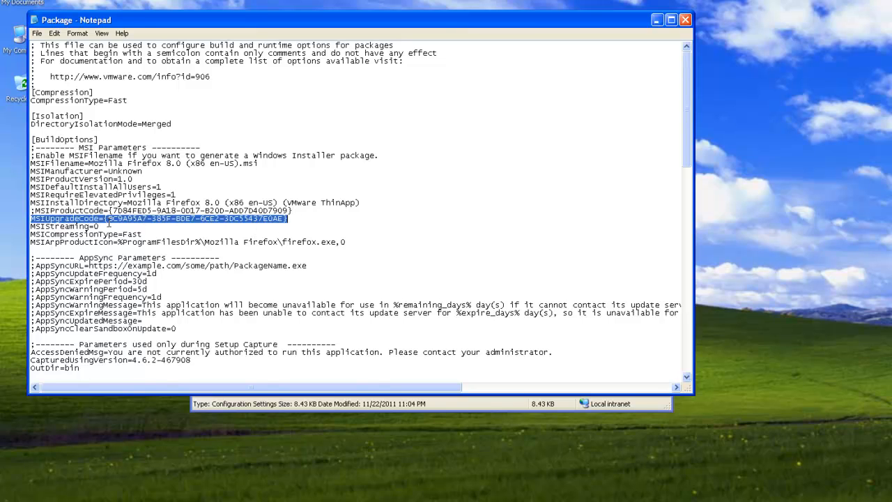
- Review MSIProductVersion and the MSIProductCode line, then close Package.ini
left_click(128, 178)
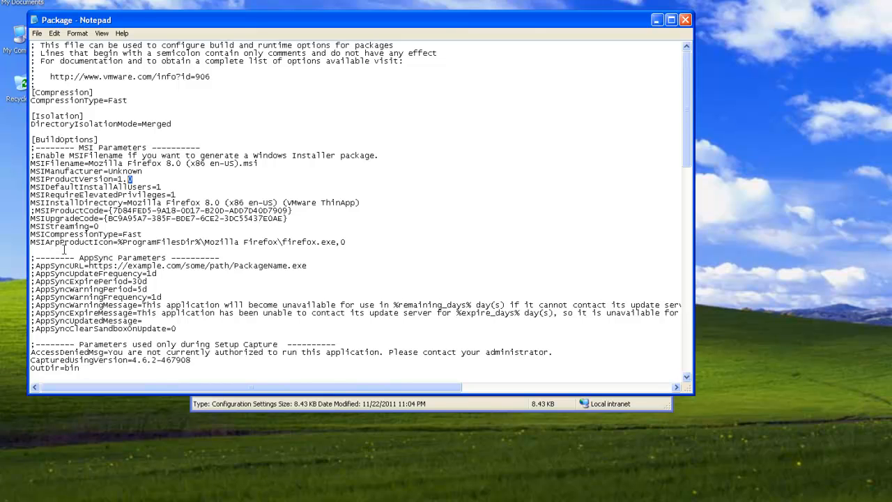
left_click_drag(29, 211, 244, 218)
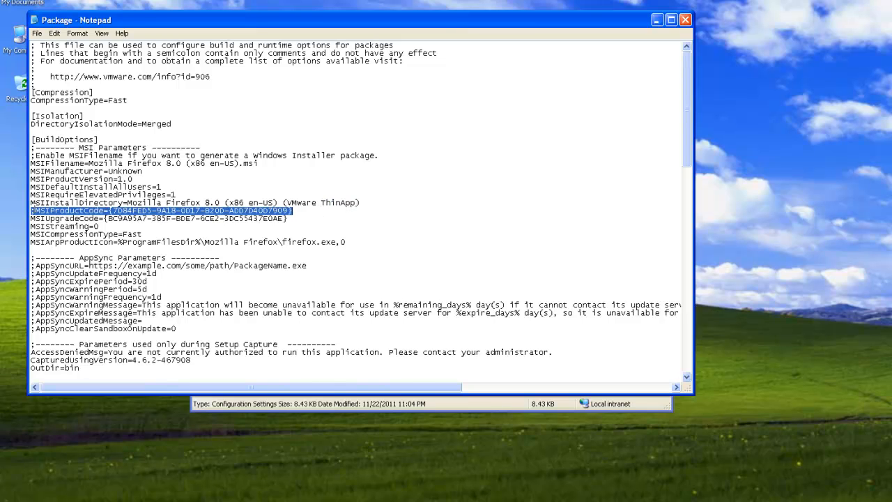
mouse_move(462, 176)
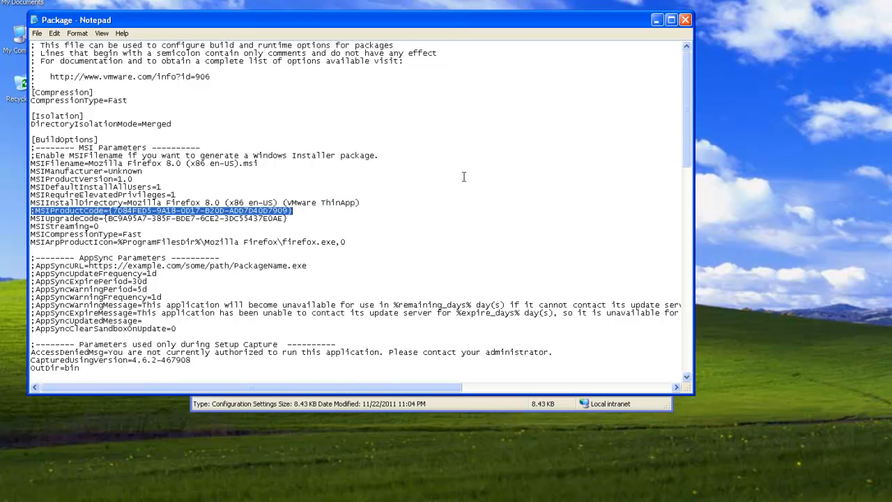
mouse_move(685, 20)
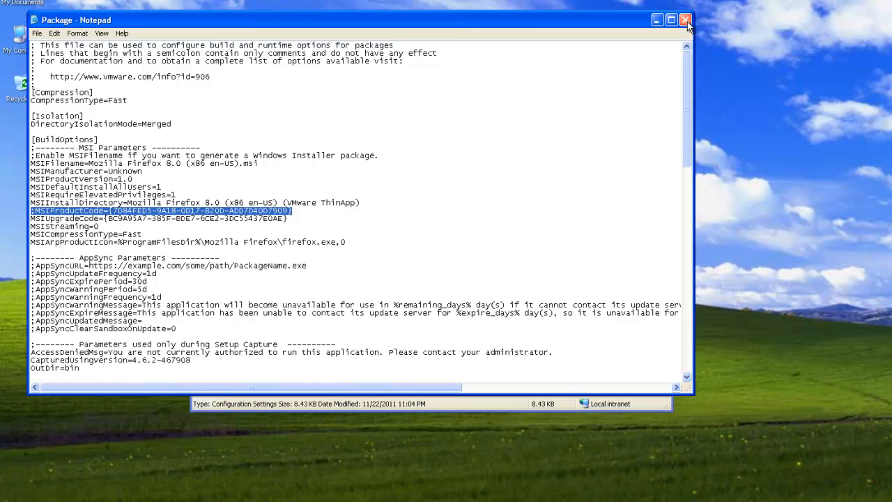
mouse_move(684, 20)
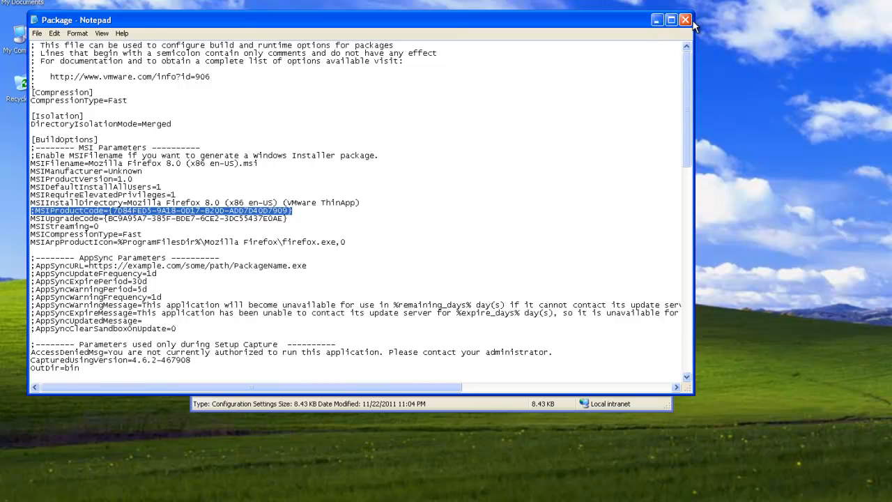
left_click(685, 20)
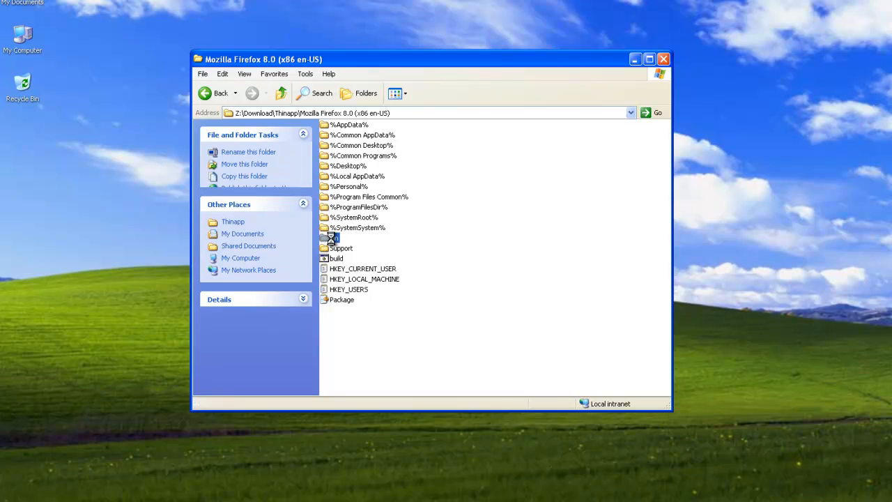
- Run build.bat so the Firefox 8.0 executable and MSI are compiled in a command window
left_click(416, 307)
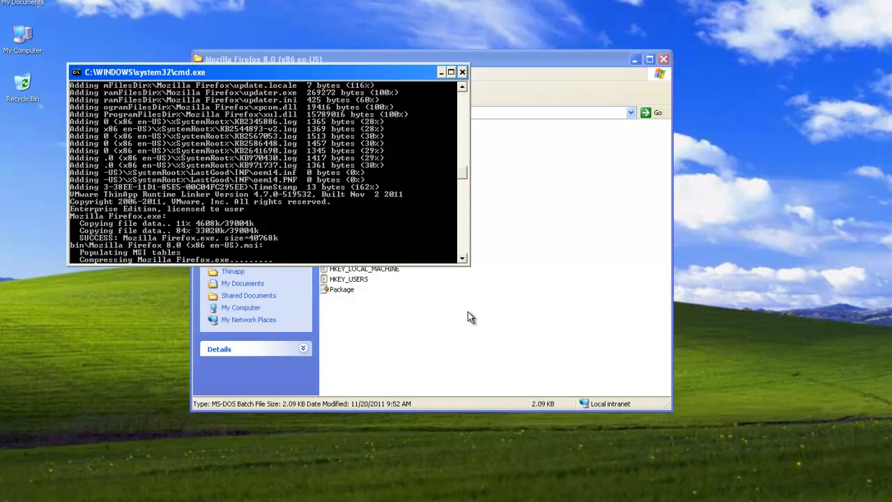
left_click(463, 72)
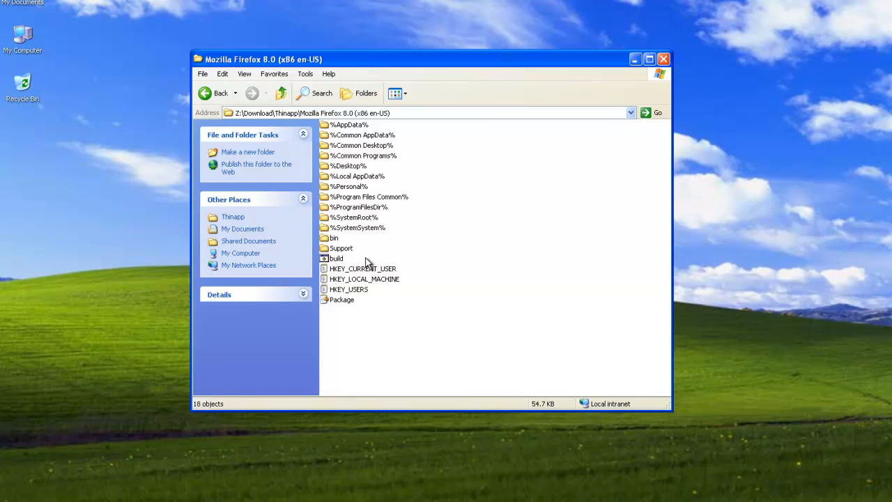
- Install the Mozilla Firefox 8.0 MSI from the bin folder and go back up to the project folder
double_click(334, 237)
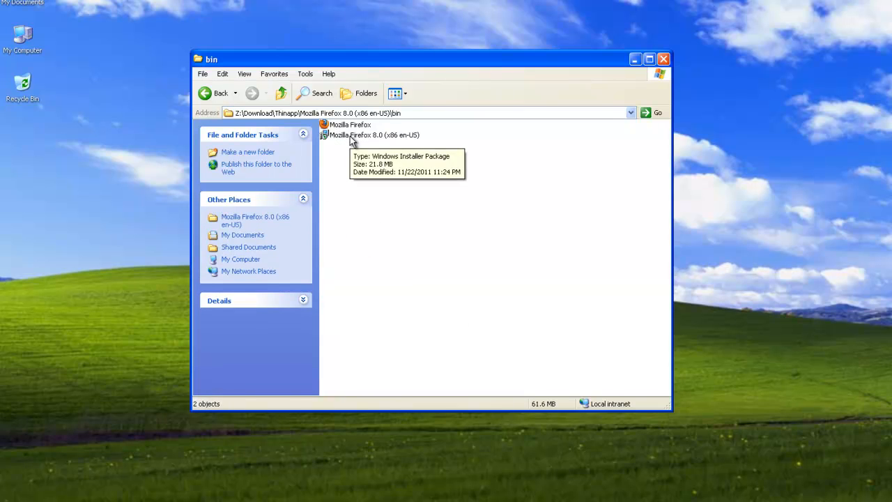
double_click(372, 134)
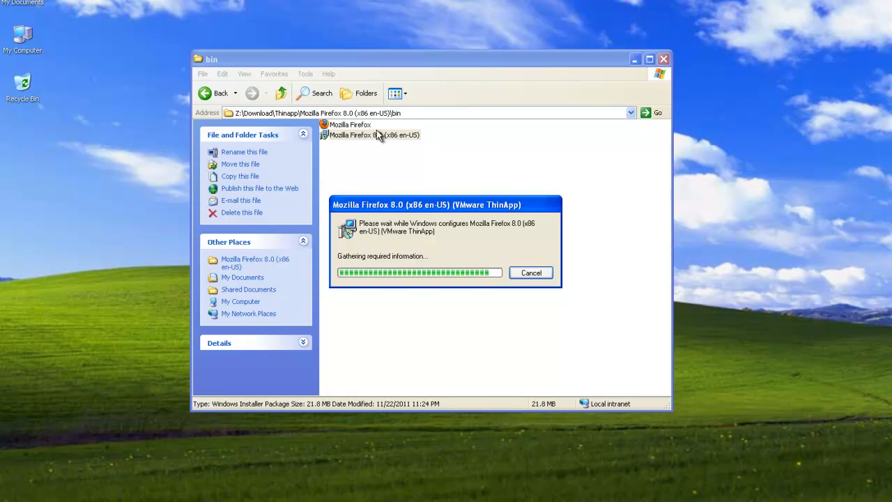
mouse_move(432, 264)
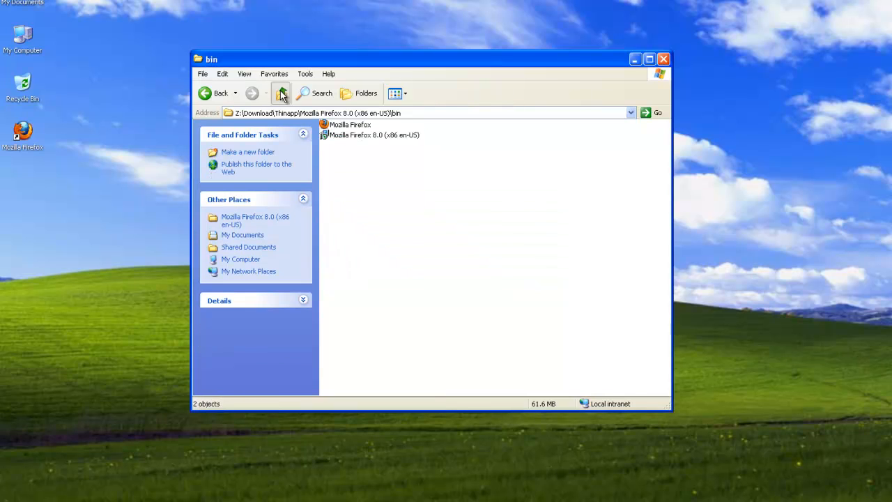
left_click(281, 92)
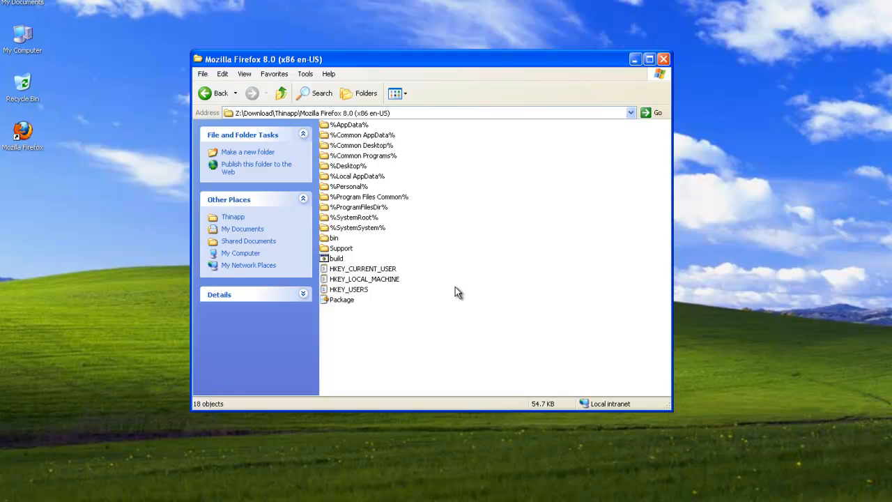
mouse_move(384, 292)
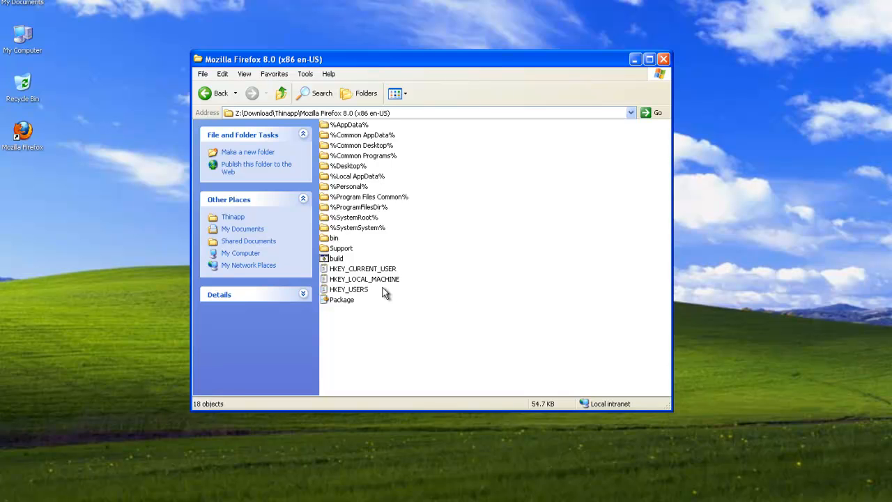
mouse_move(343, 301)
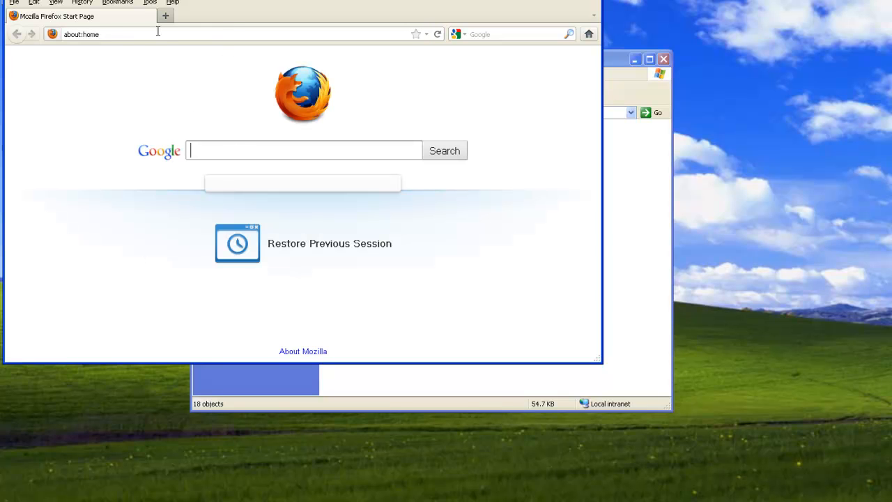
- Search for flash test in Firefox, pass the captcha with 'atoress' and open the Adobe Flash Player result
left_click(105, 33)
type("flash test")
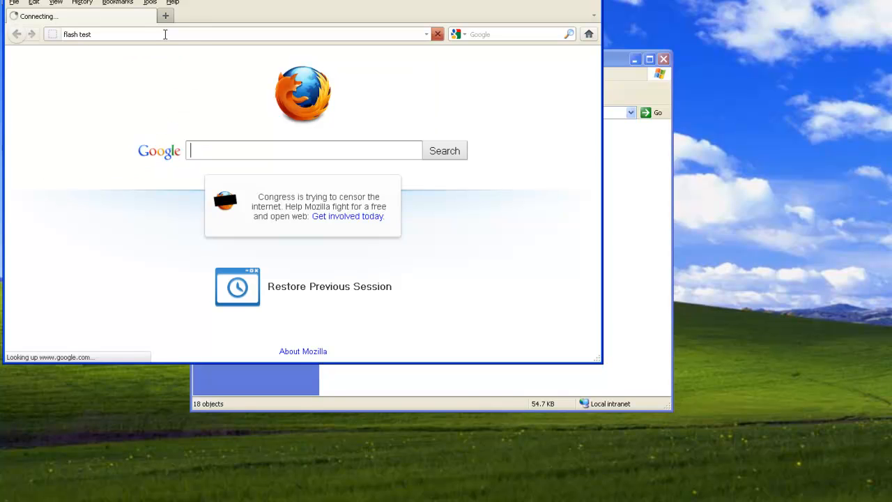
mouse_move(278, 180)
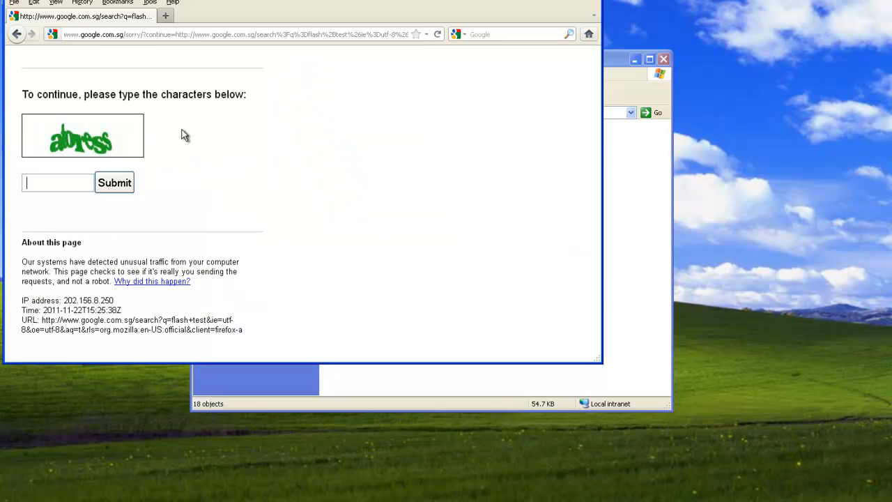
mouse_move(89, 176)
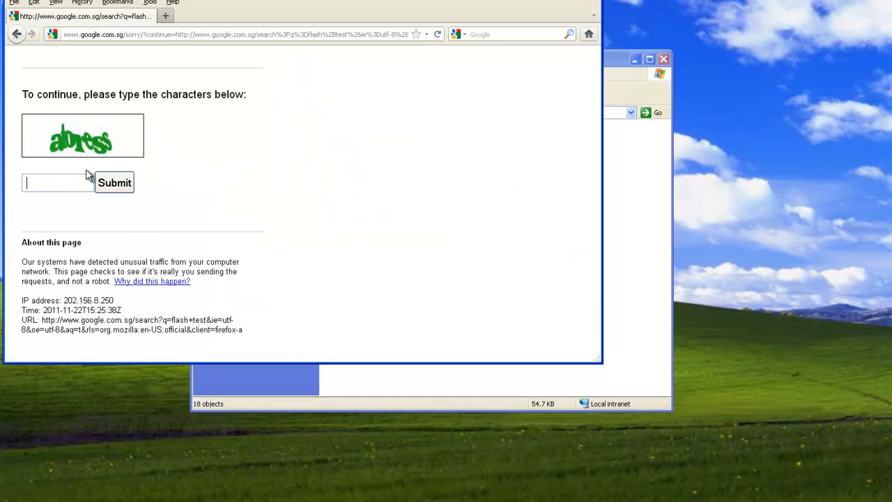
type("atoress")
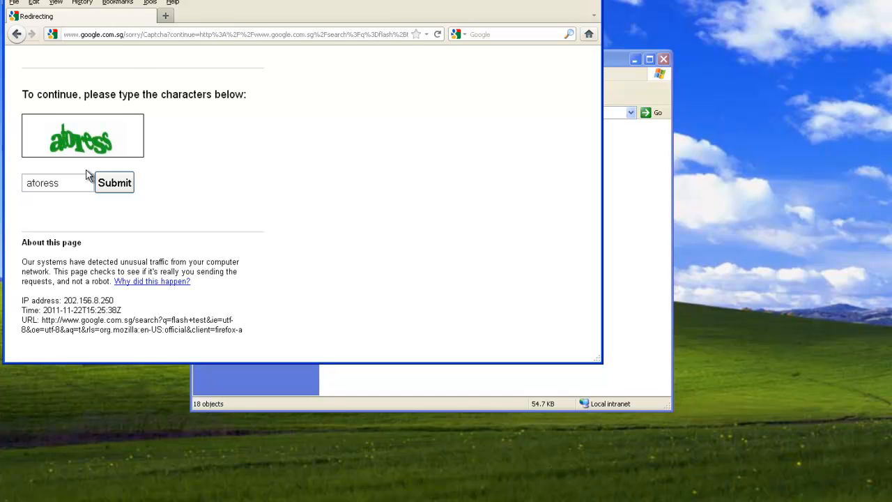
left_click(114, 181)
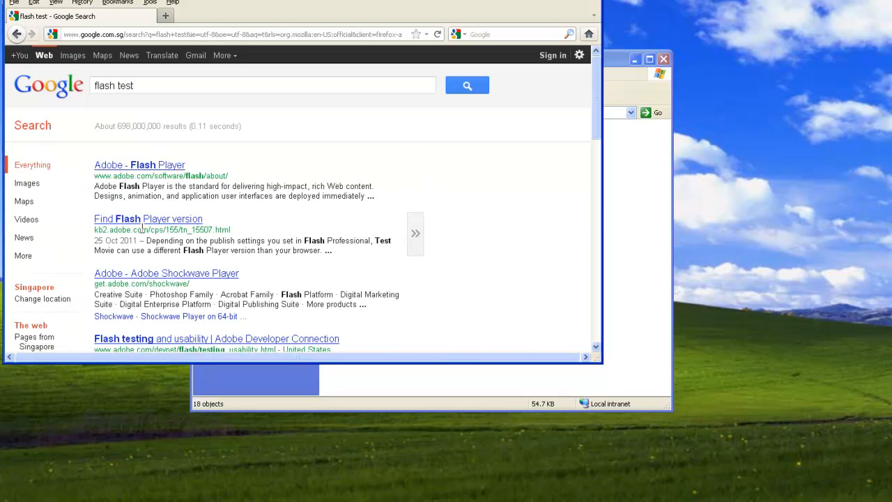
left_click(140, 165)
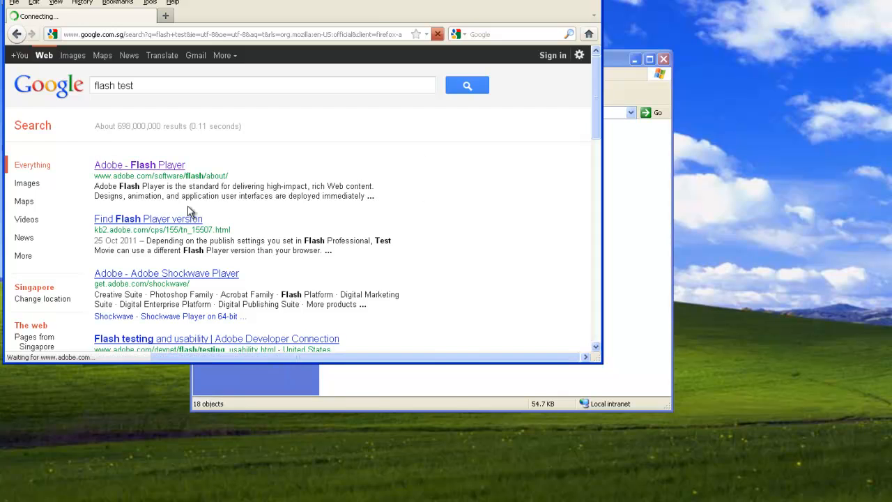
left_click(139, 164)
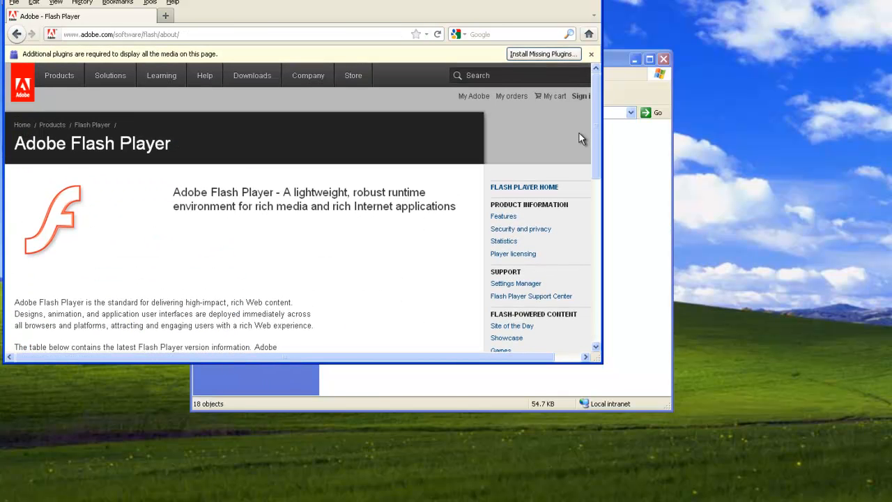
- Look over Adobe's Flash Player page, which reports missing plugins
scroll("down", 3)
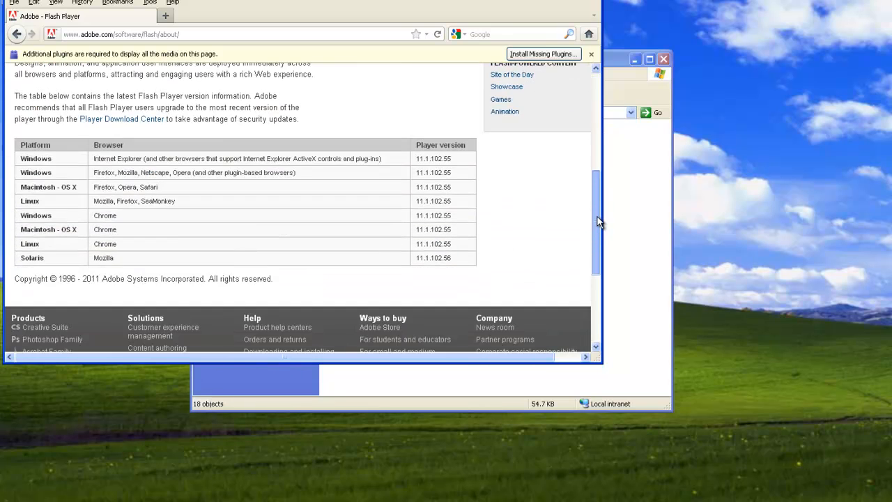
right_click(66, 222)
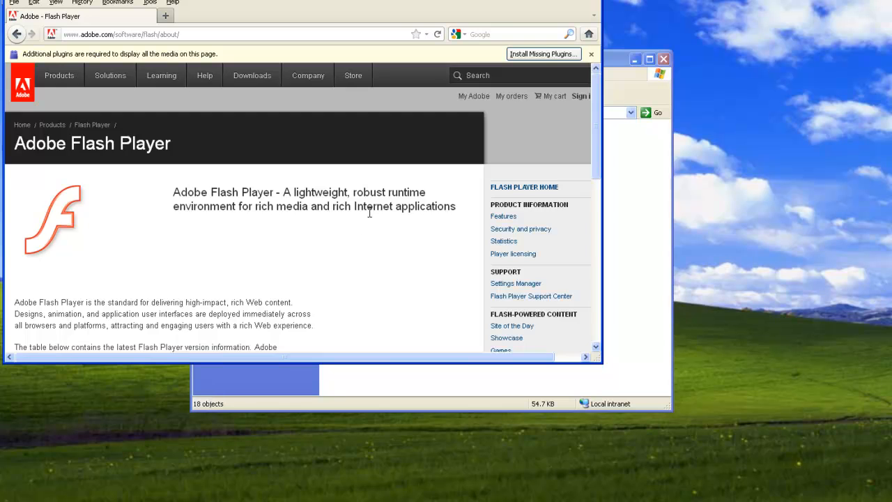
scroll("down", 3)
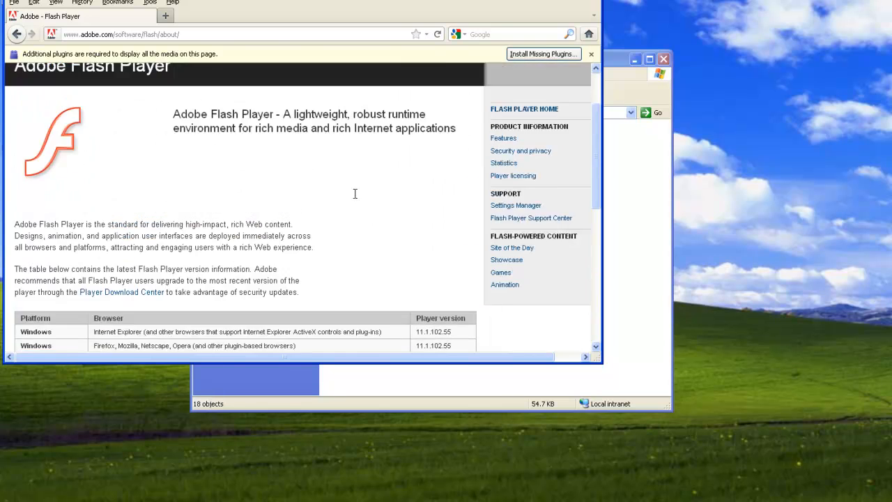
scroll("up", 3)
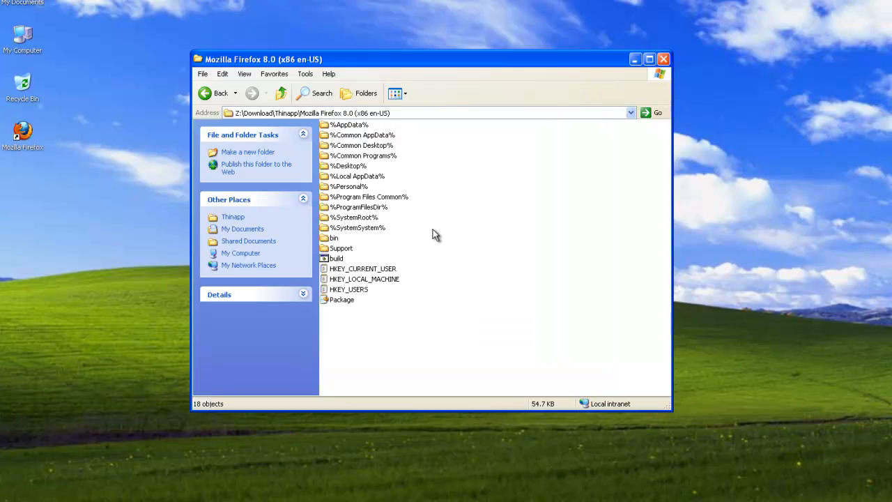
mouse_move(438, 232)
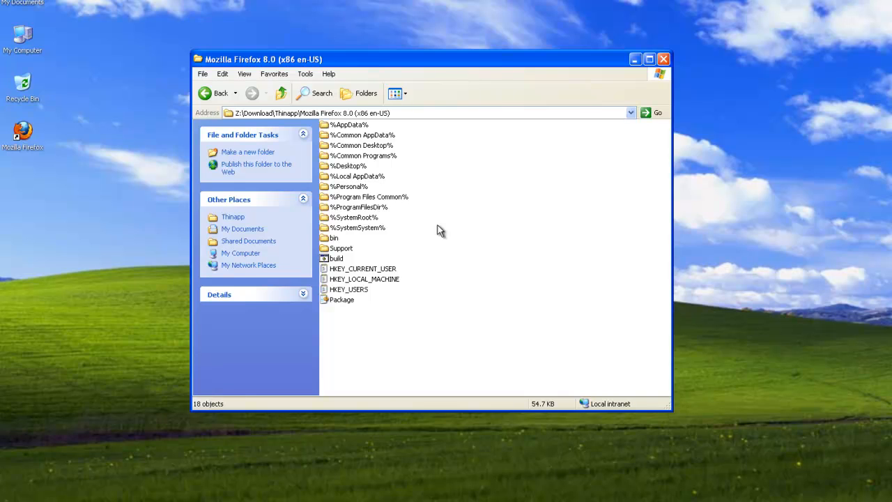
- Open Package.ini in Notepad to raise MSIProductVersion from 1.0 to 1.1
double_click(342, 298)
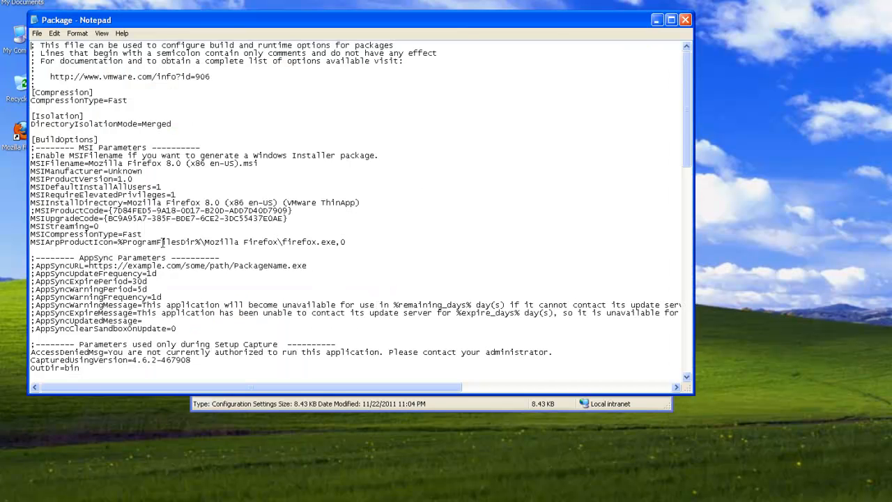
mouse_move(156, 232)
type("1")
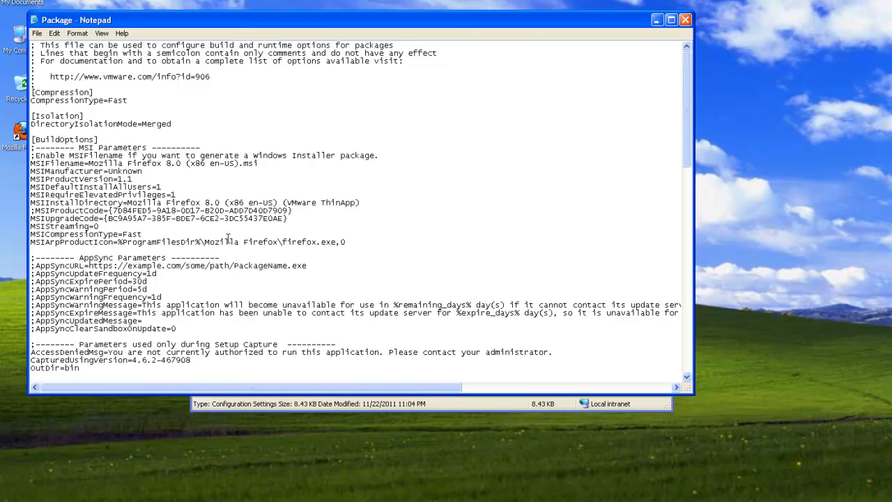
mouse_move(338, 282)
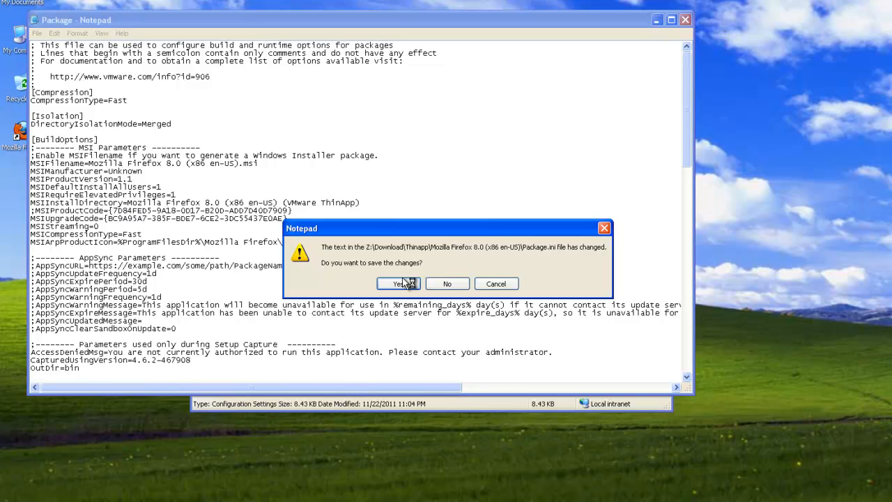
- Save Package.ini at version 1.1, delete the old bin folder, rerun build.bat and refresh to show the new bin
left_click(396, 284)
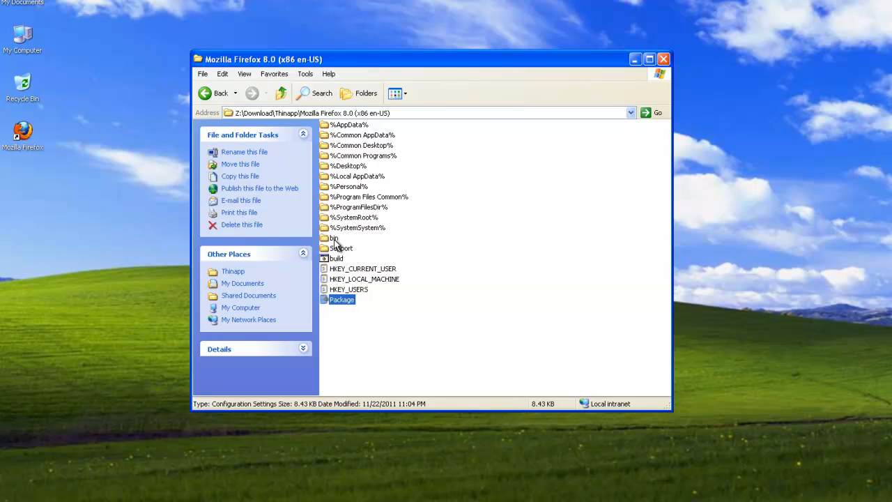
left_click(245, 217)
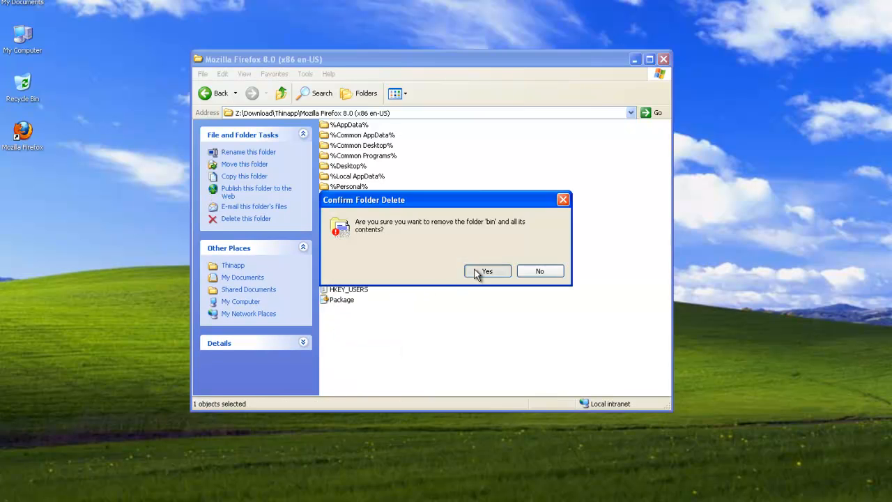
left_click(487, 271)
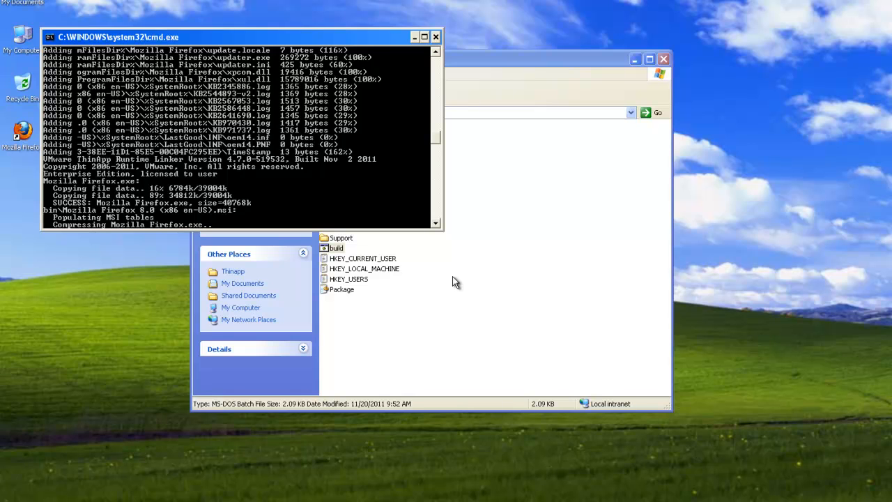
mouse_move(457, 301)
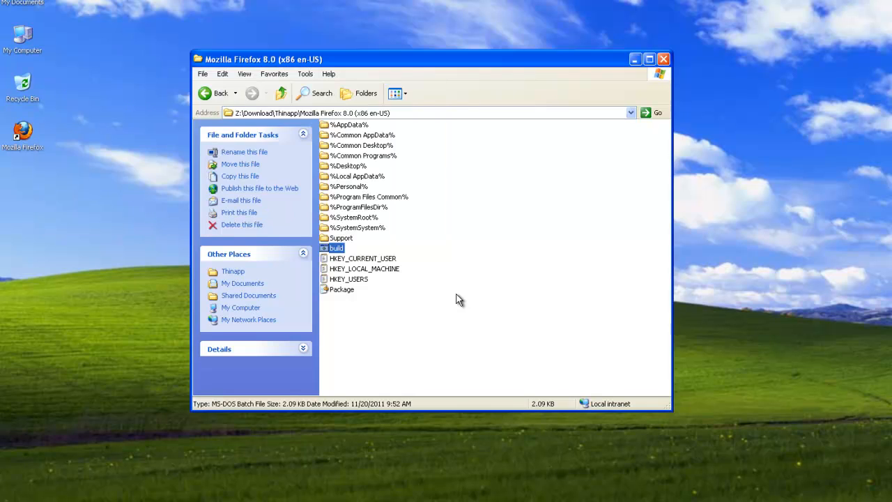
mouse_move(345, 222)
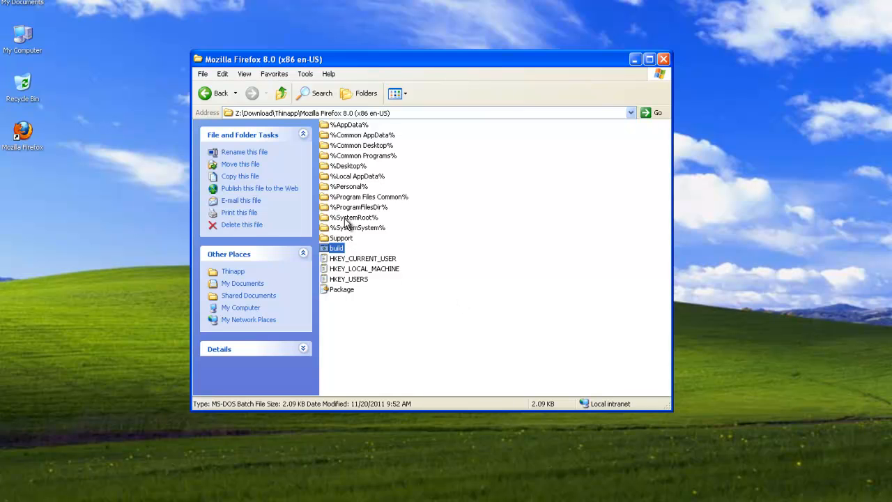
left_click(407, 323)
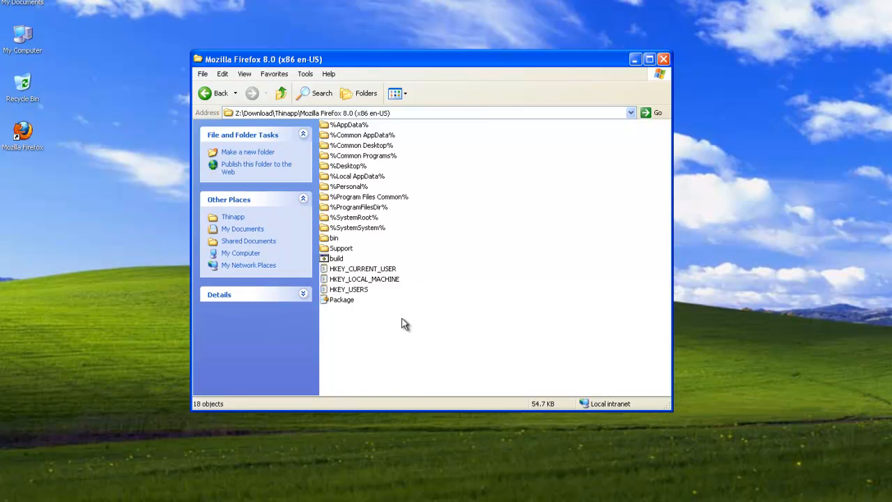
- Install the rebuilt version 1.1 Firefox MSI from the new bin folder, upgrading the earlier install
double_click(334, 236)
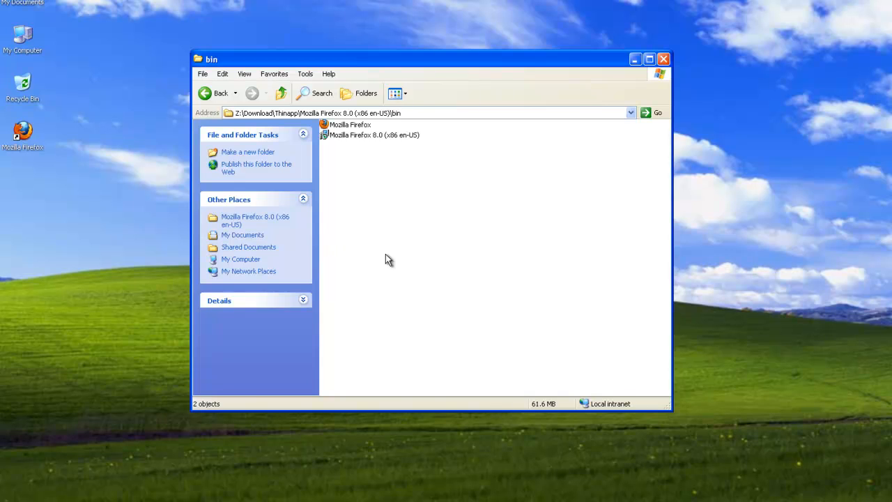
double_click(373, 133)
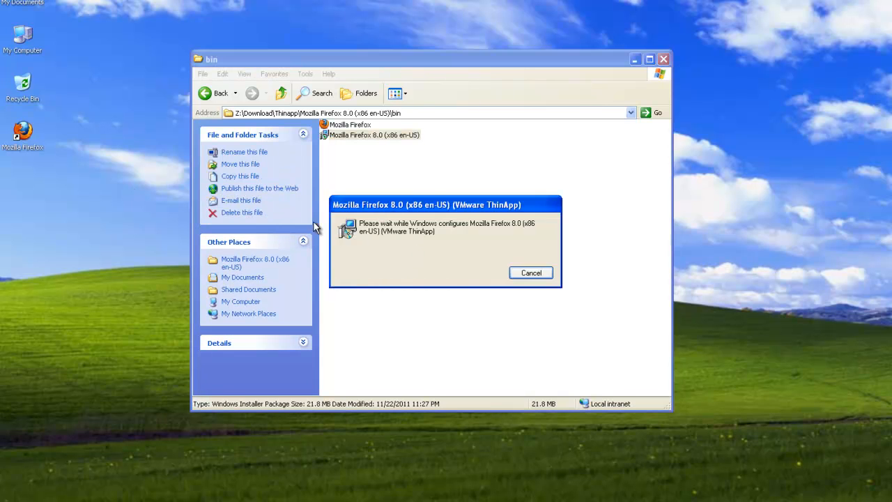
mouse_move(377, 276)
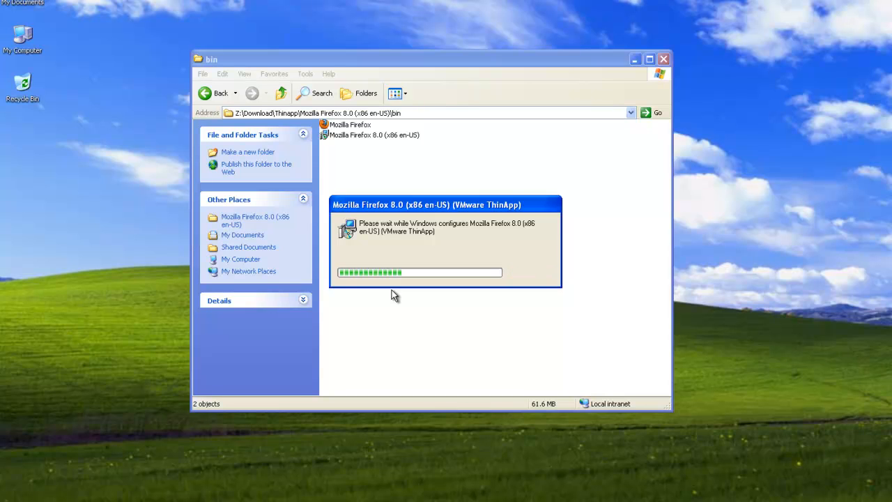
mouse_move(55, 197)
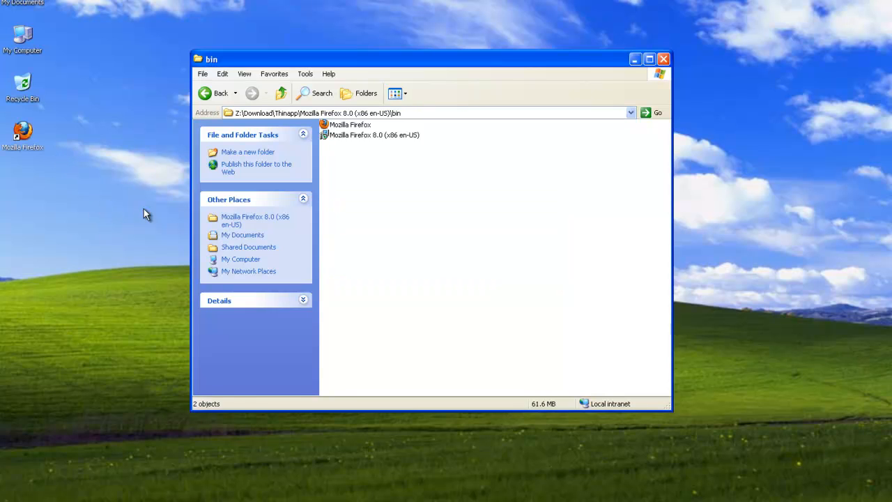
mouse_move(334, 137)
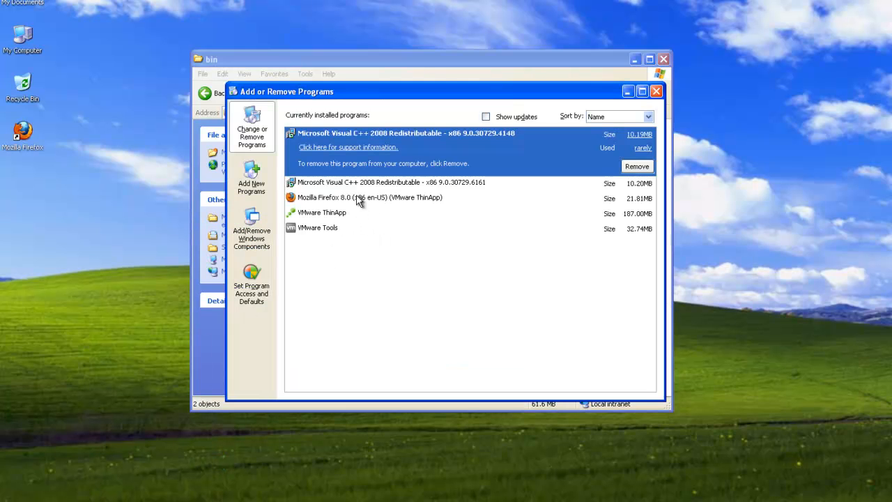
left_click(369, 198)
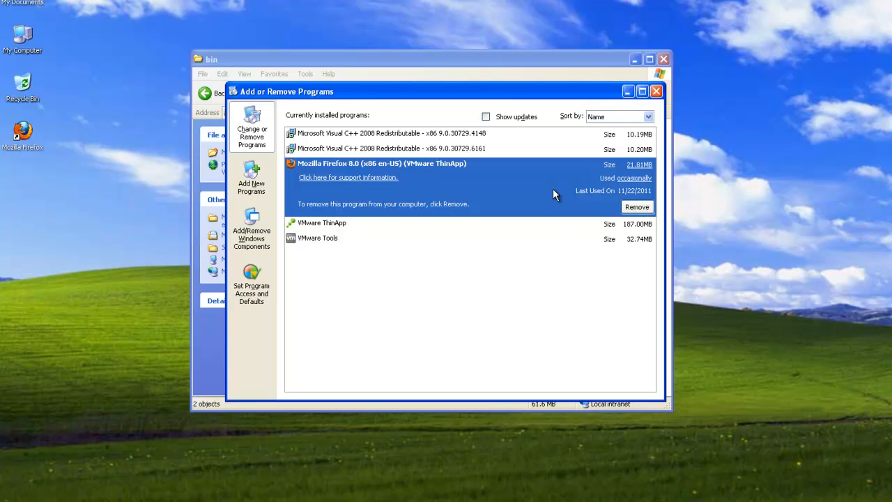
left_click(347, 177)
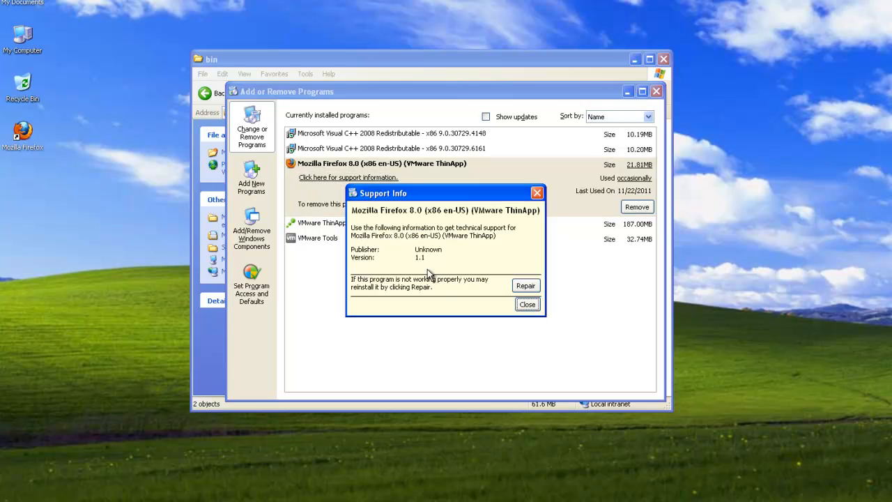
mouse_move(424, 267)
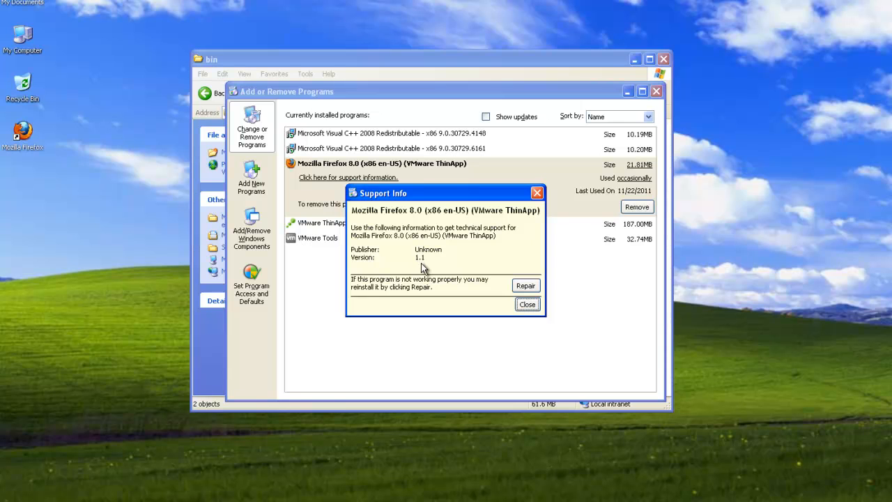
mouse_move(443, 188)
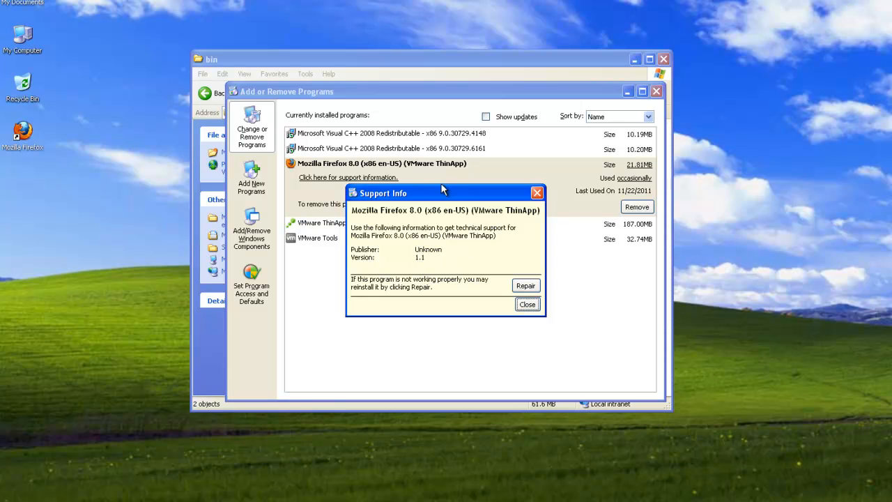
left_click(527, 303)
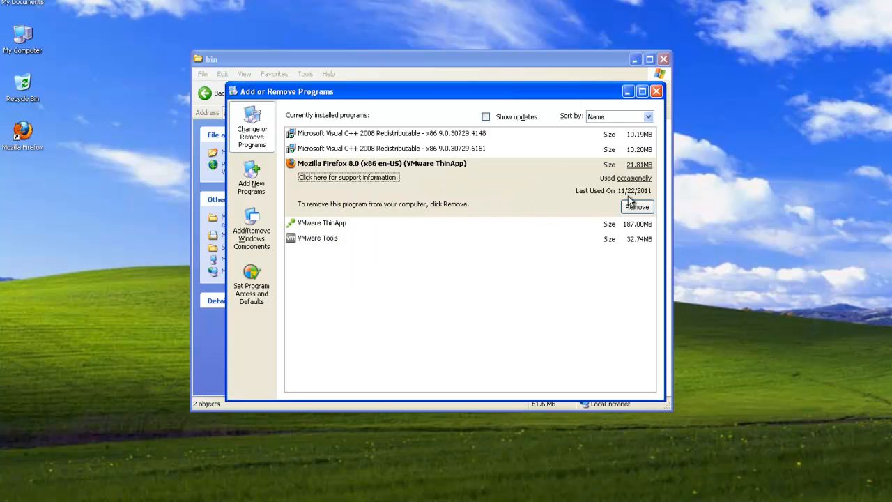
left_click(655, 91)
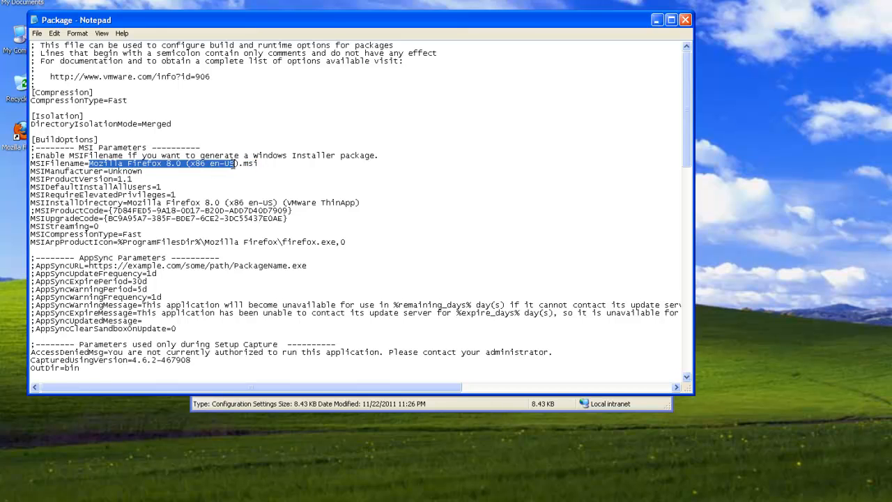
left_click_drag(233, 163, 258, 163)
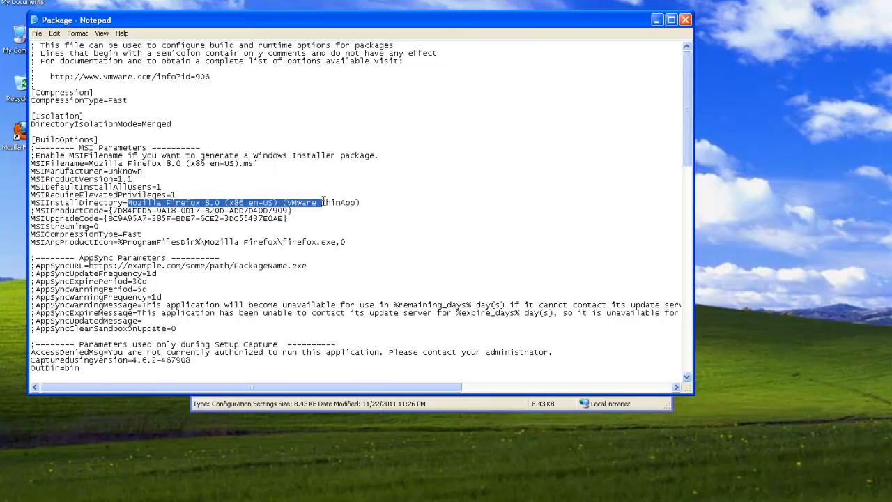
left_click_drag(318, 202, 359, 202)
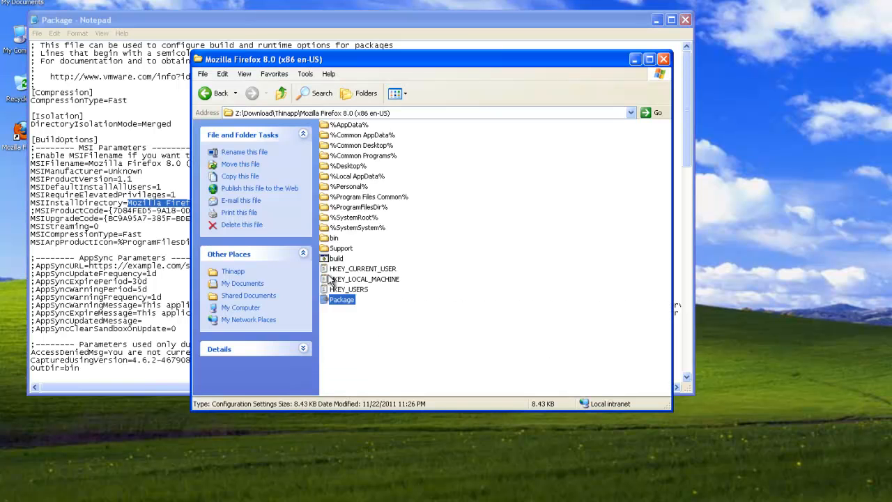
- Show the contents of C:\Program Files and open the Mozilla Firefox 8.0 (VMware ThinApp) folder
left_click(360, 92)
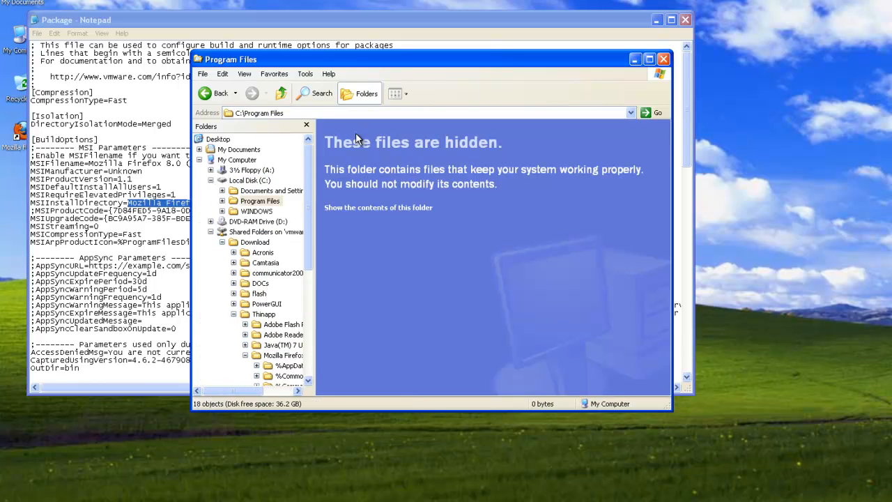
left_click(379, 206)
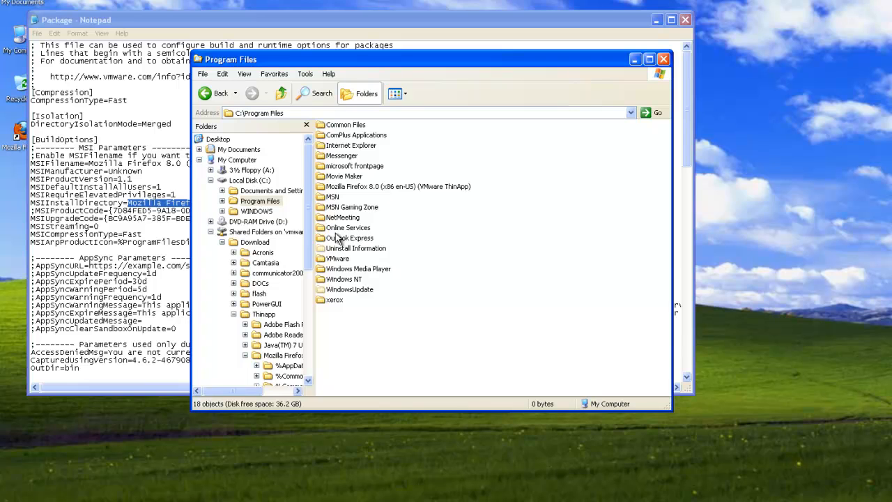
mouse_move(360, 265)
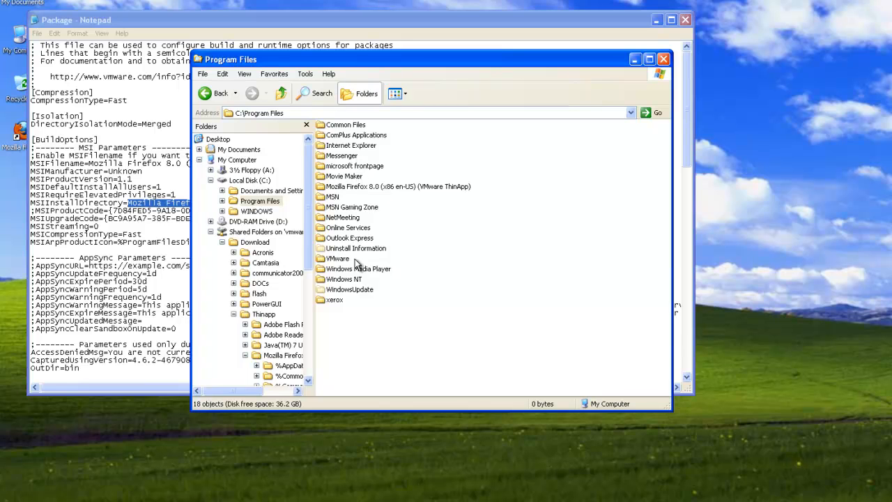
mouse_move(371, 164)
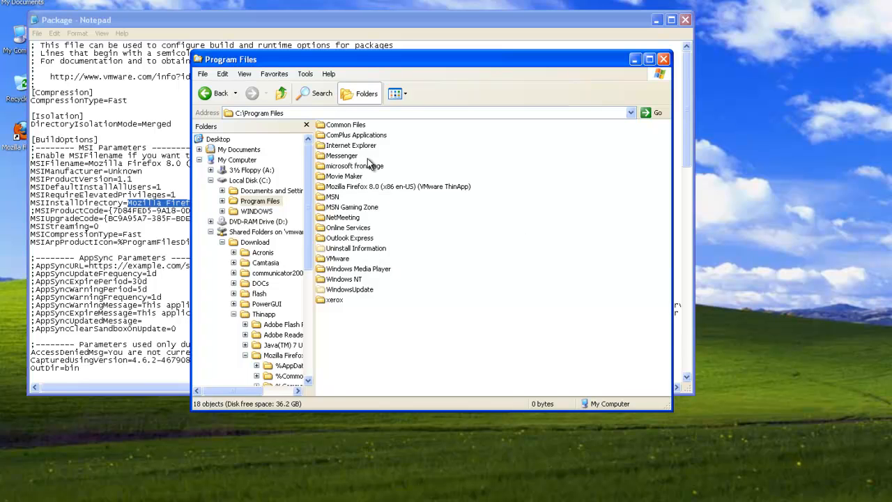
mouse_move(314, 220)
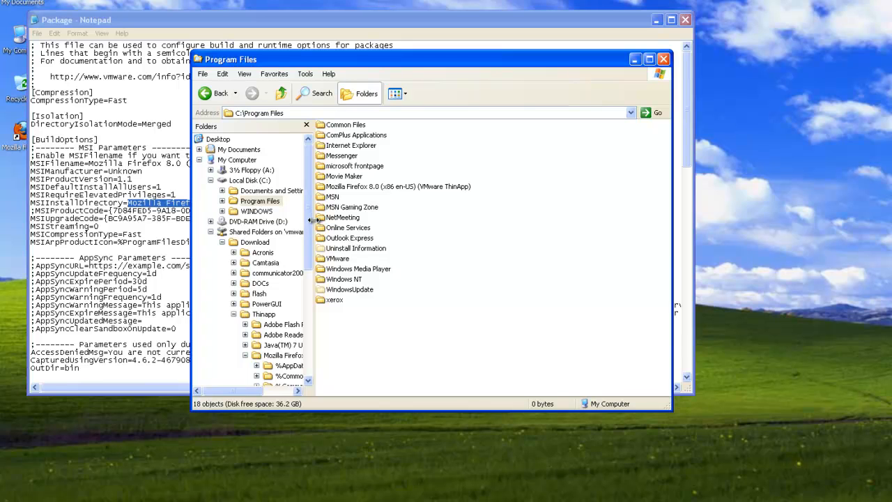
left_click(393, 186)
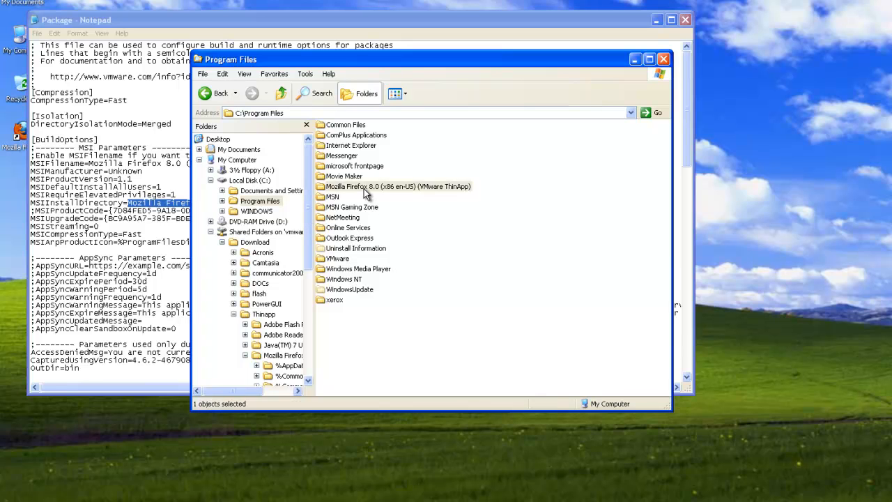
double_click(393, 186)
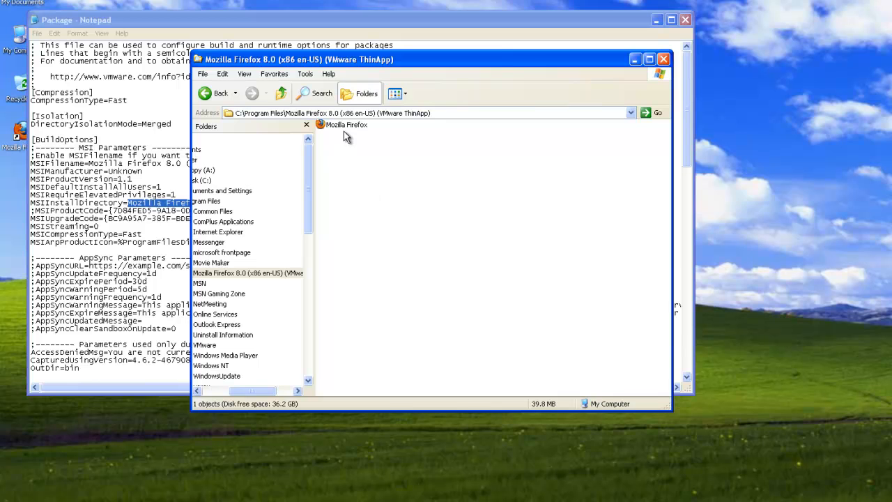
mouse_move(349, 216)
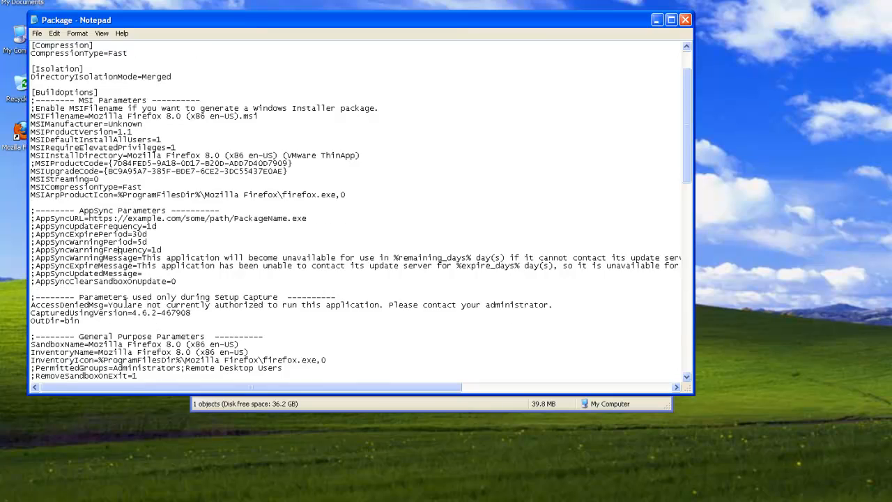
scroll("down", 3)
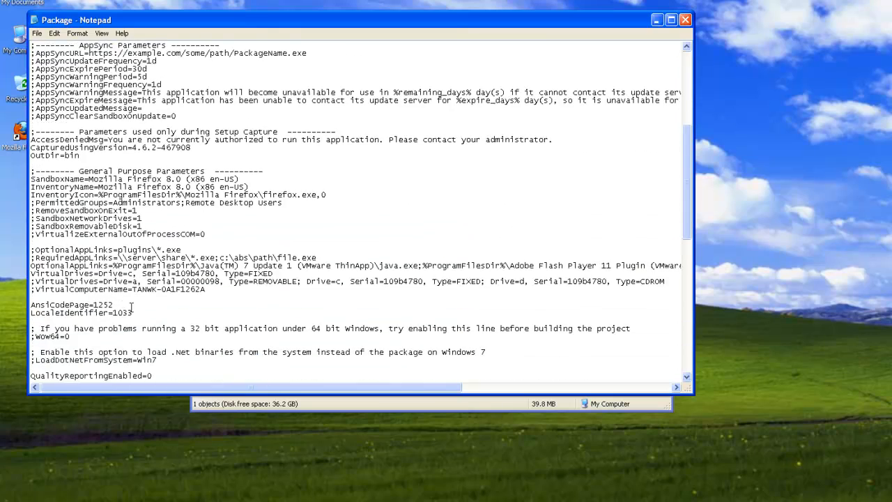
scroll("up", 3)
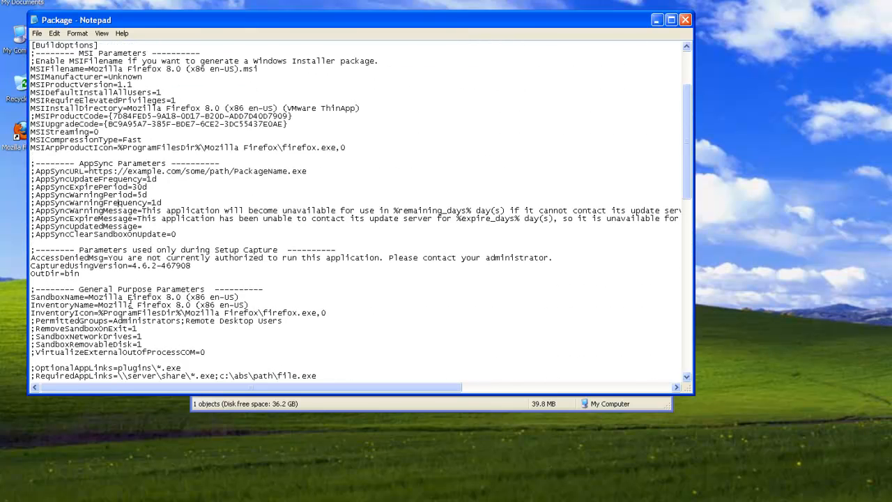
scroll("up", 3)
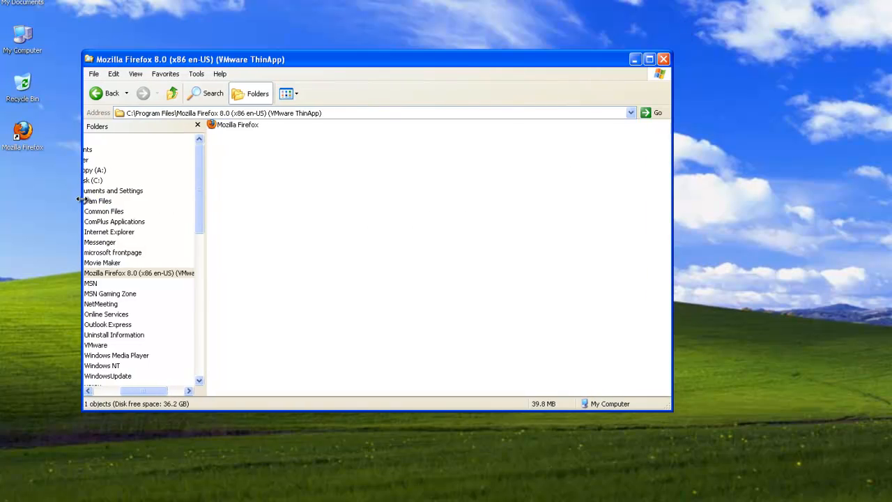
mouse_move(206, 190)
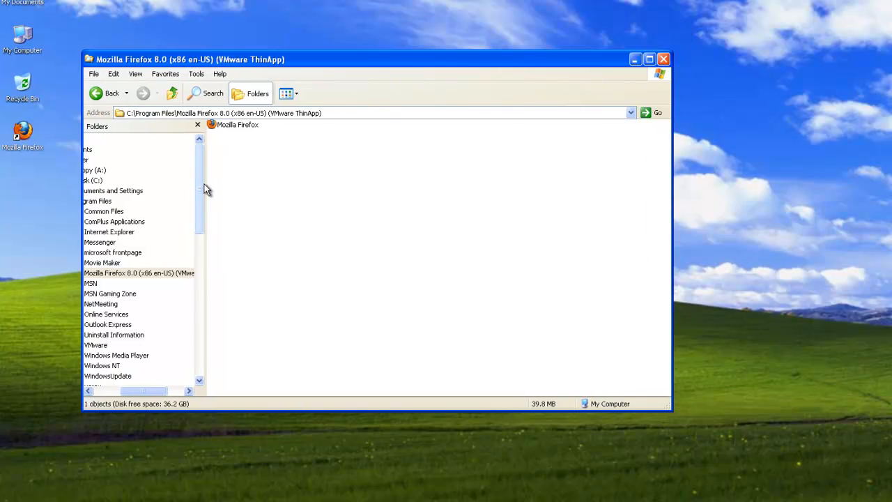
- Widen the Folders pane so the full folder names around the Firefox ThinApp folder are readable
left_click_drag(203, 188, 240, 184)
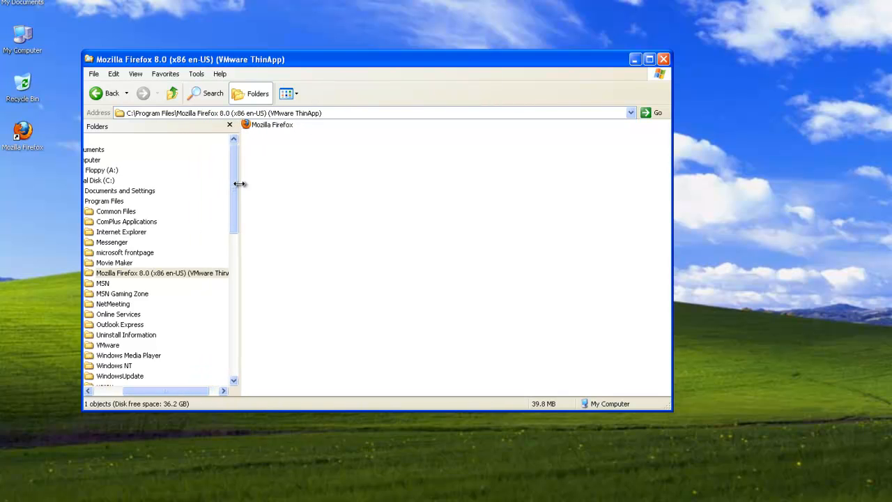
mouse_move(374, 265)
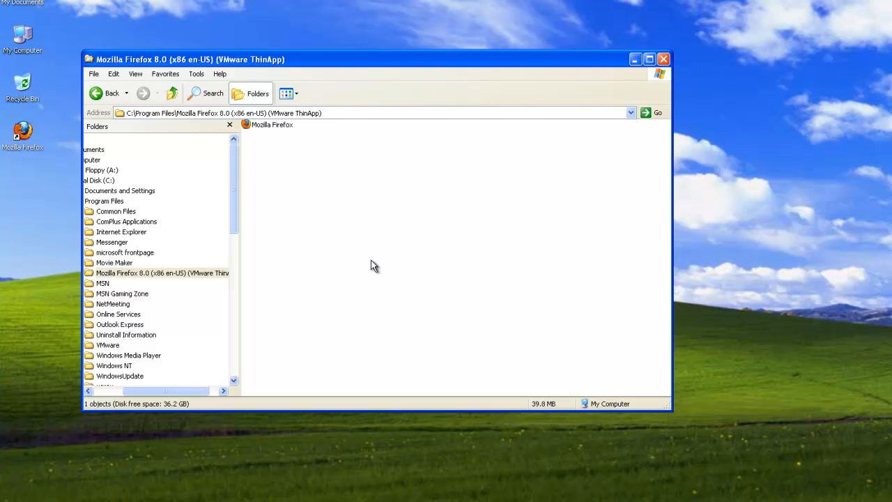
mouse_move(356, 279)
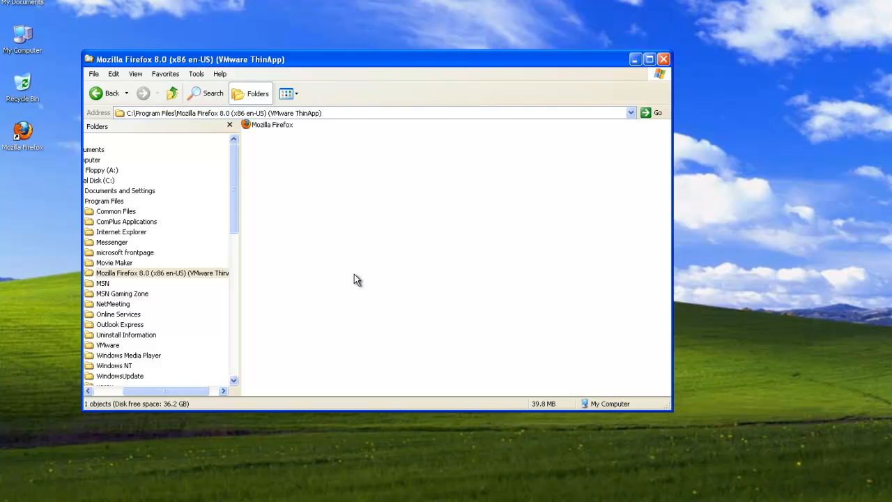
mouse_move(120, 449)
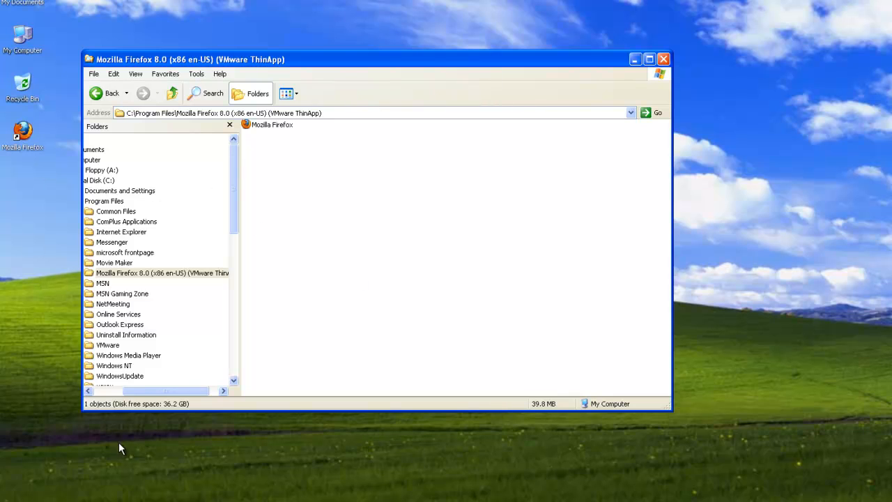
mouse_move(471, 379)
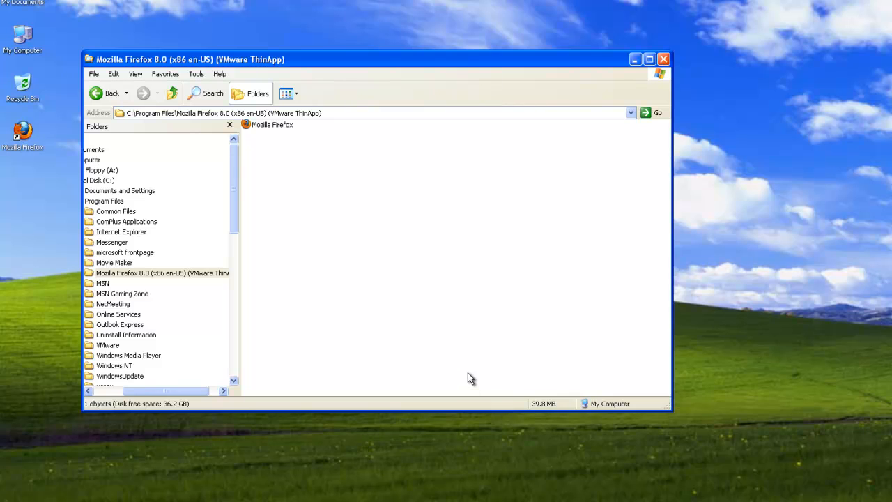
mouse_move(537, 342)
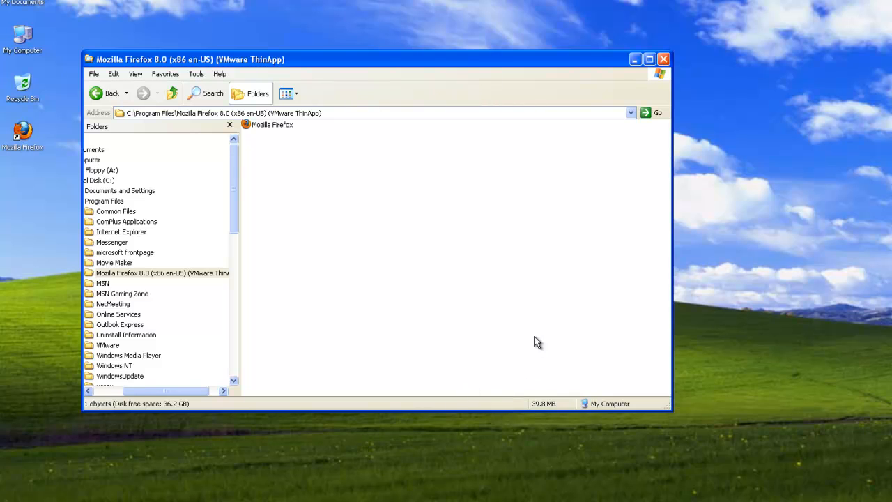